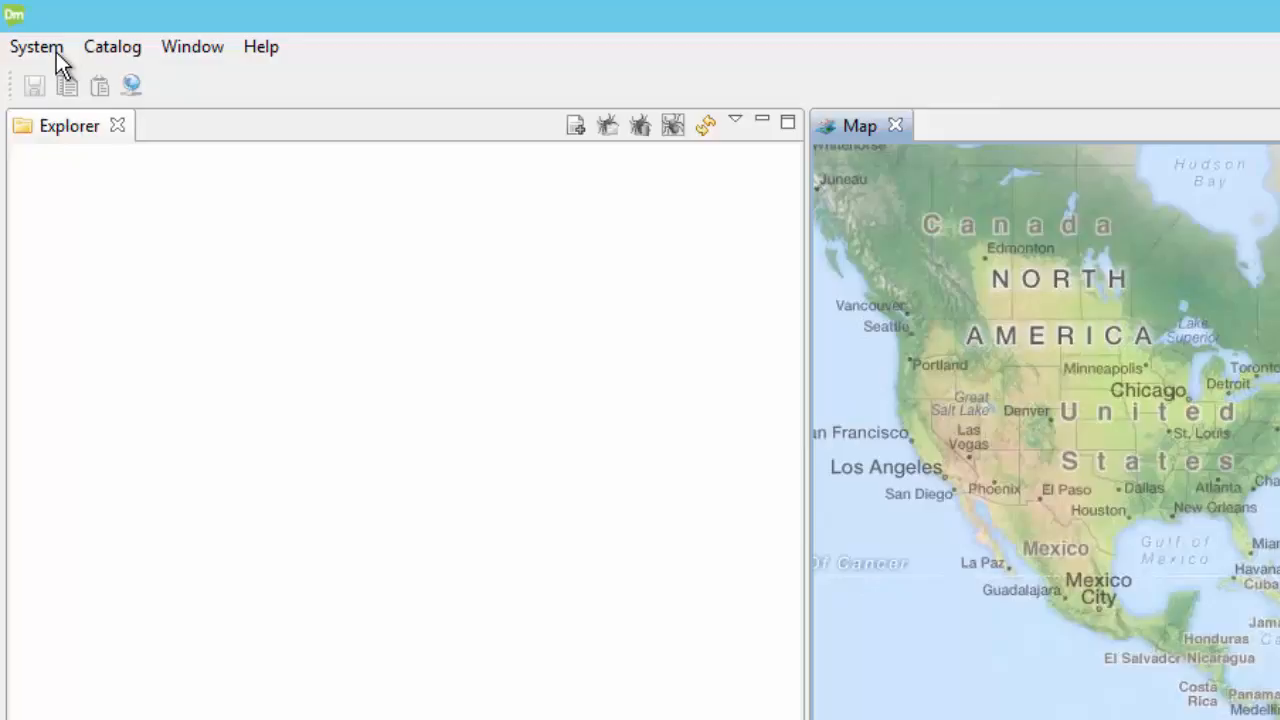
# - Start a new APOLLO server connection with host localhost and port 80
pyautogui.click(36, 46)
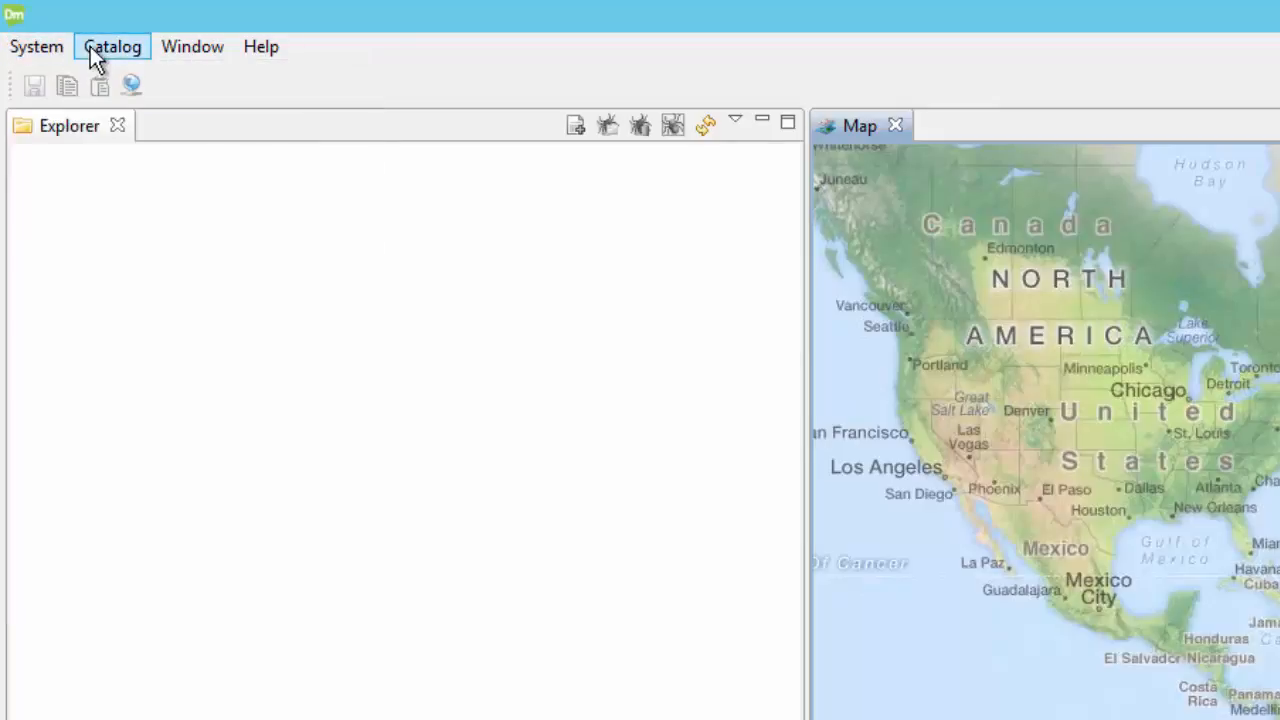
pyautogui.moveTo(192, 46)
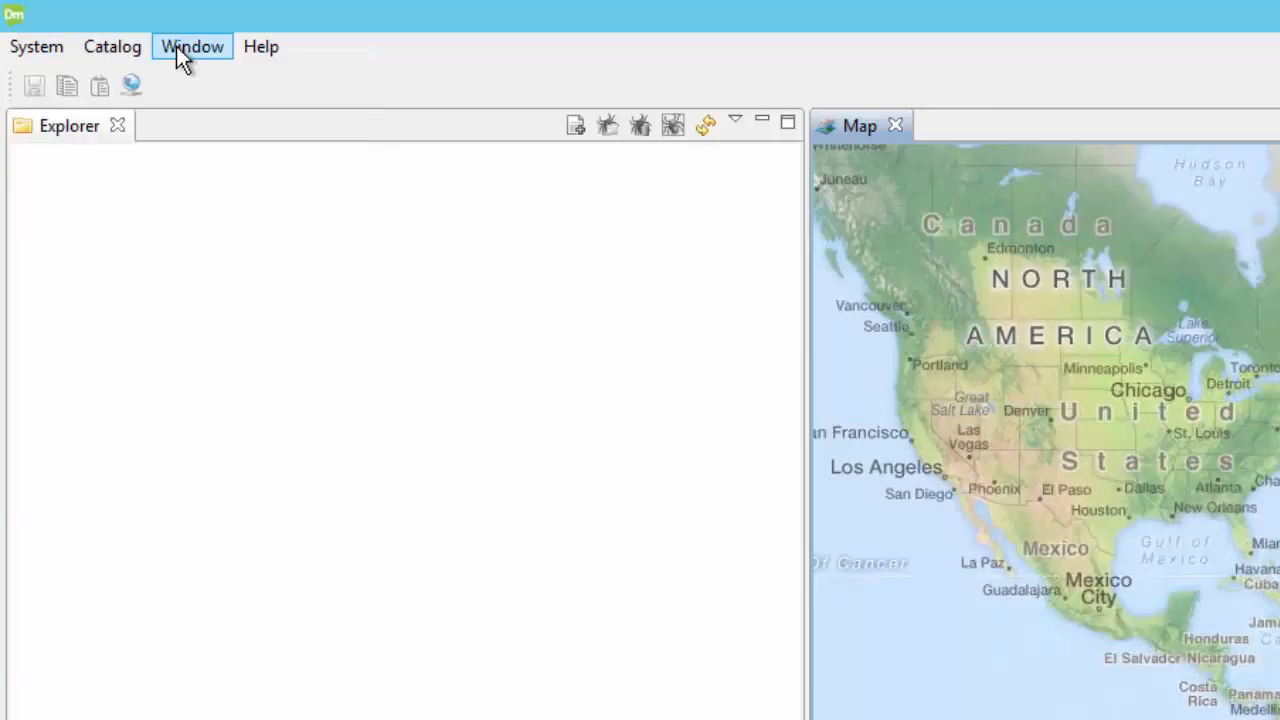
pyautogui.moveTo(260, 48)
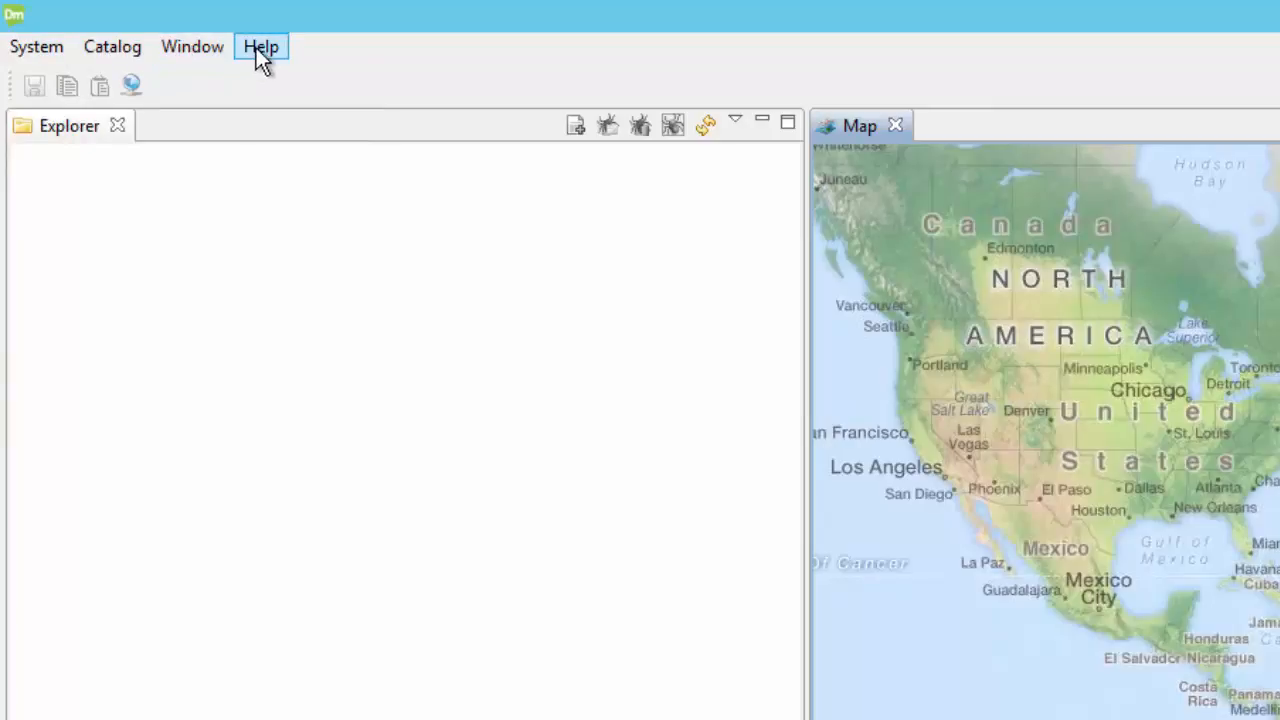
pyautogui.moveTo(36, 88)
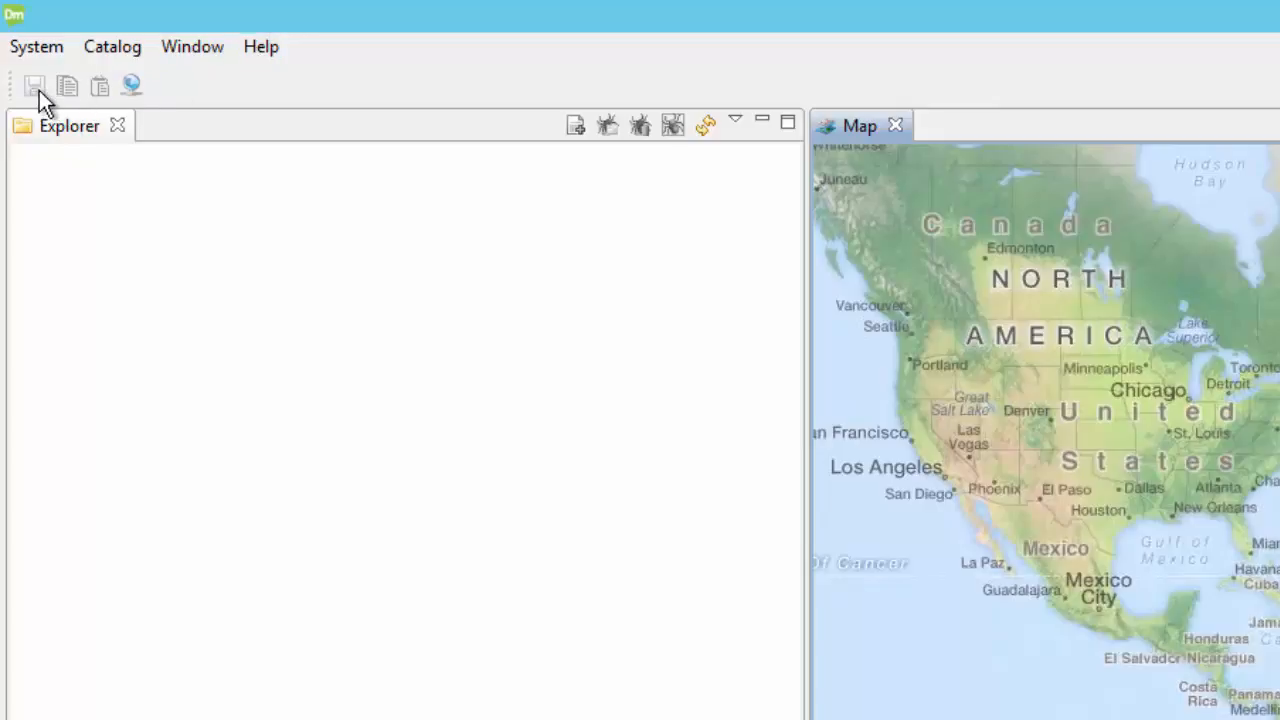
pyautogui.moveTo(68, 86)
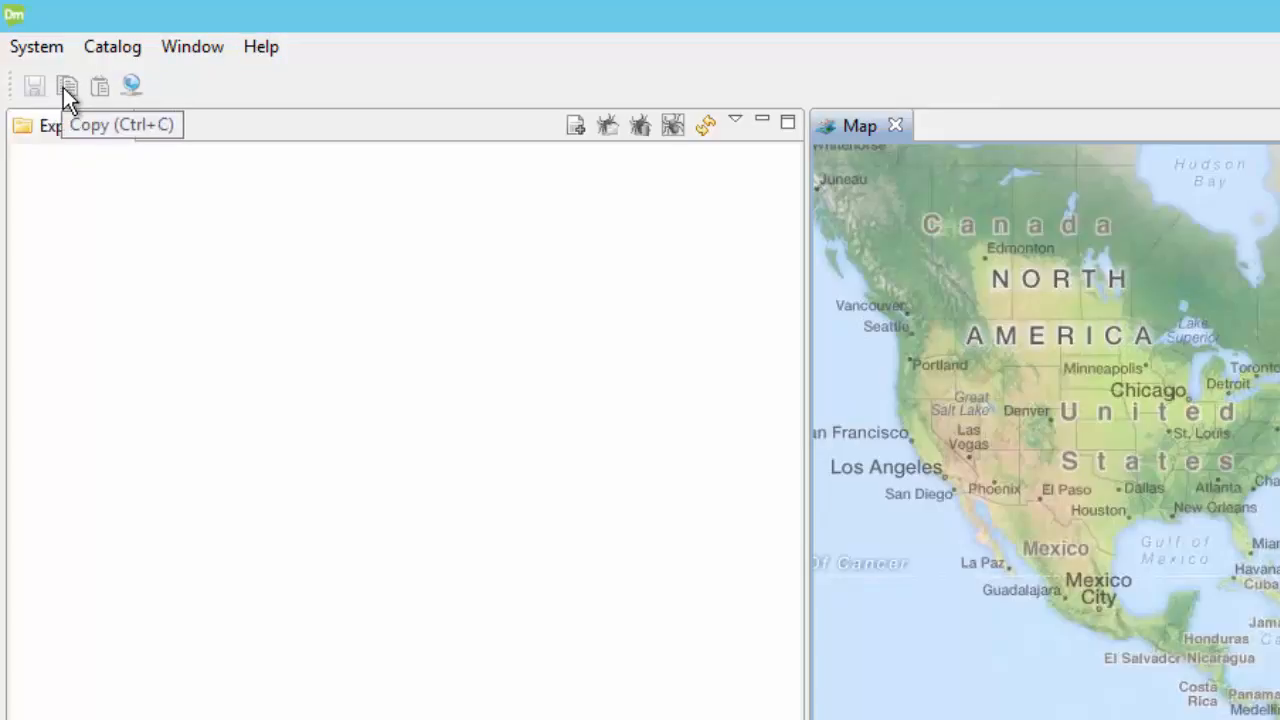
pyautogui.moveTo(100, 88)
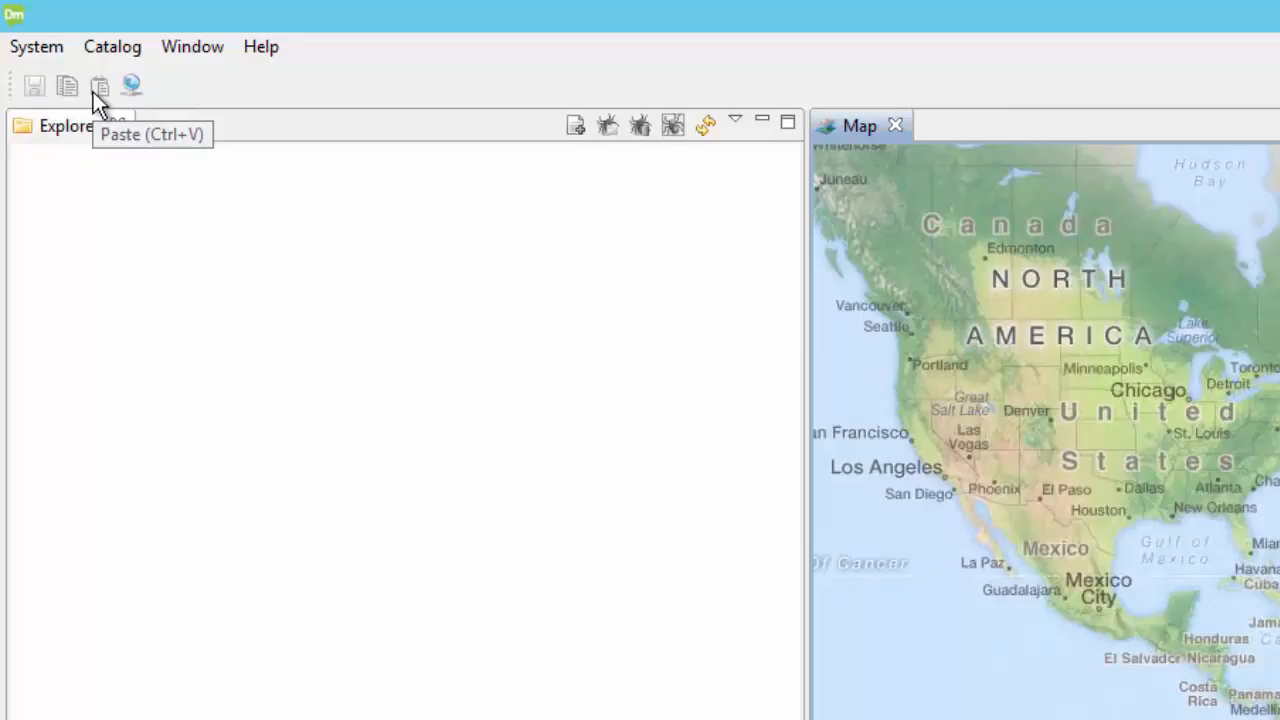
pyautogui.moveTo(132, 84)
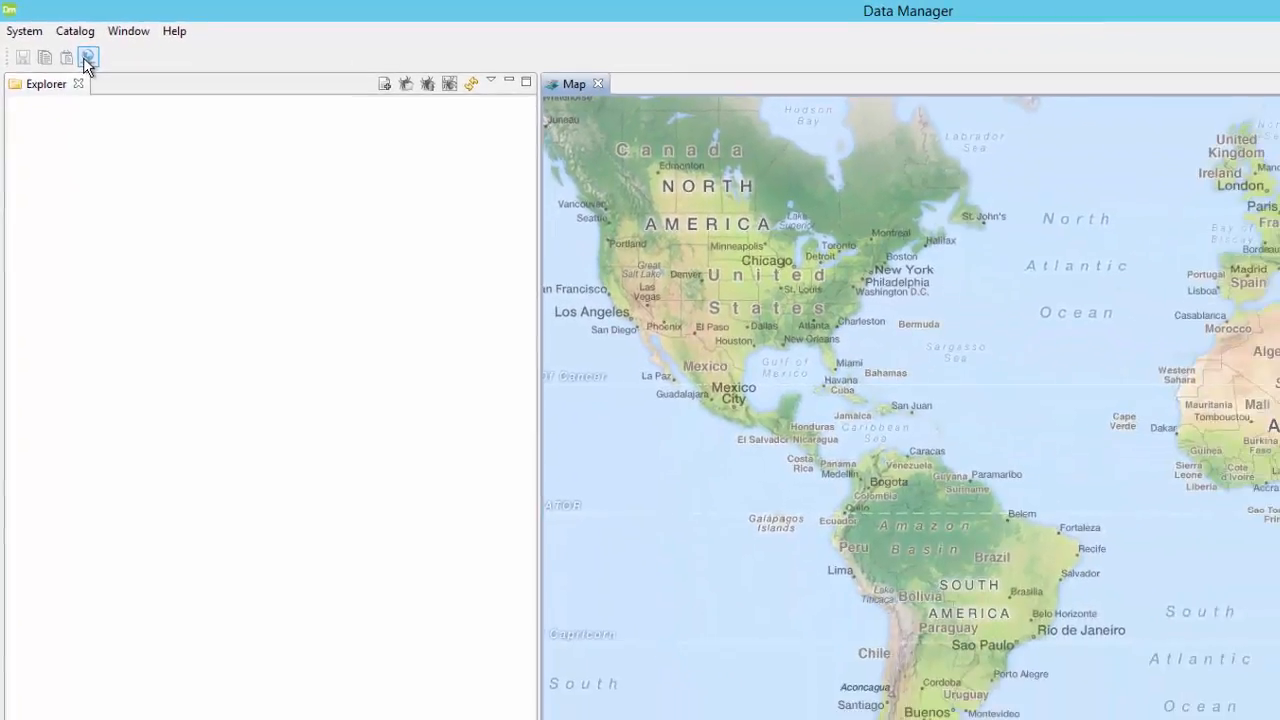
pyautogui.click(88, 56)
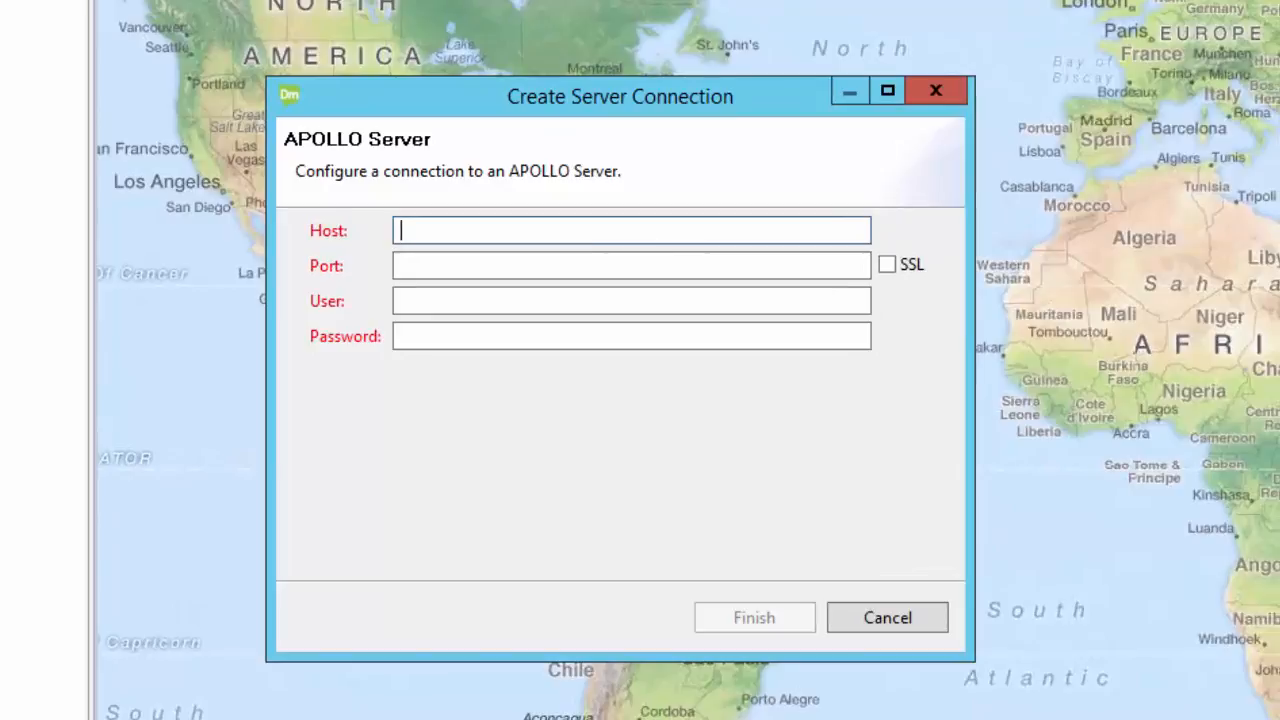
pyautogui.moveTo(148, 128)
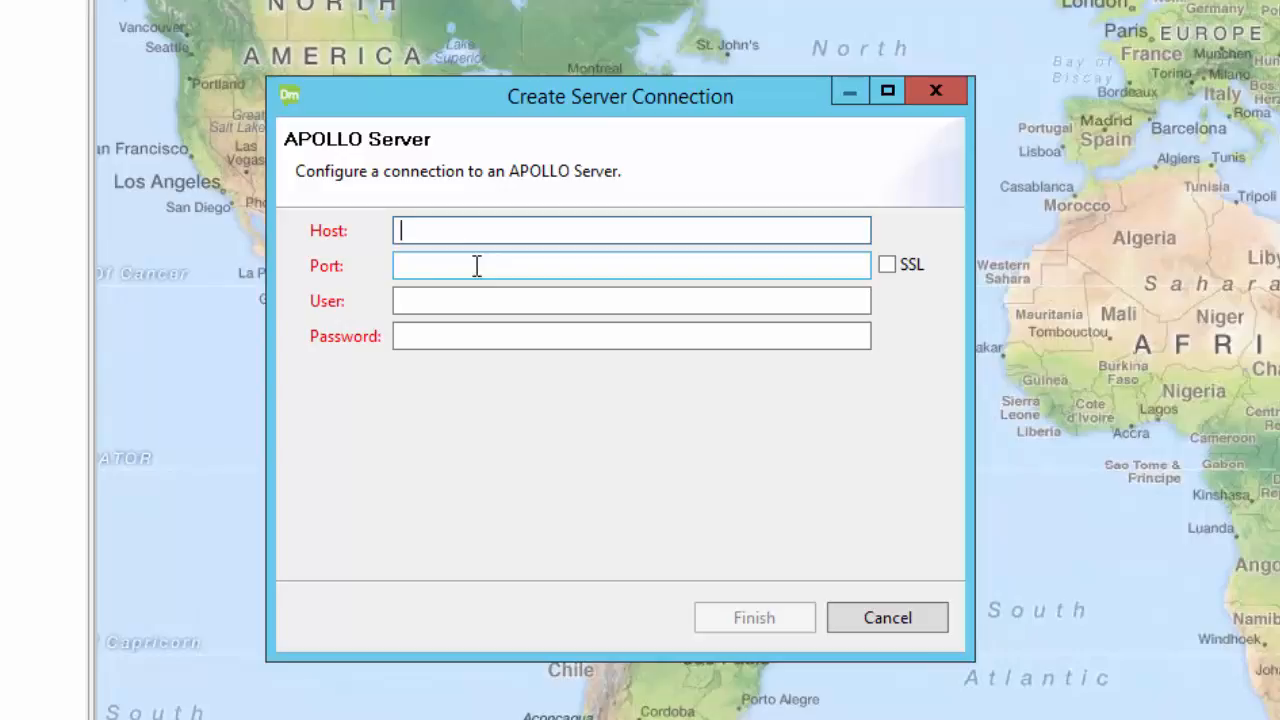
pyautogui.write('localhost')
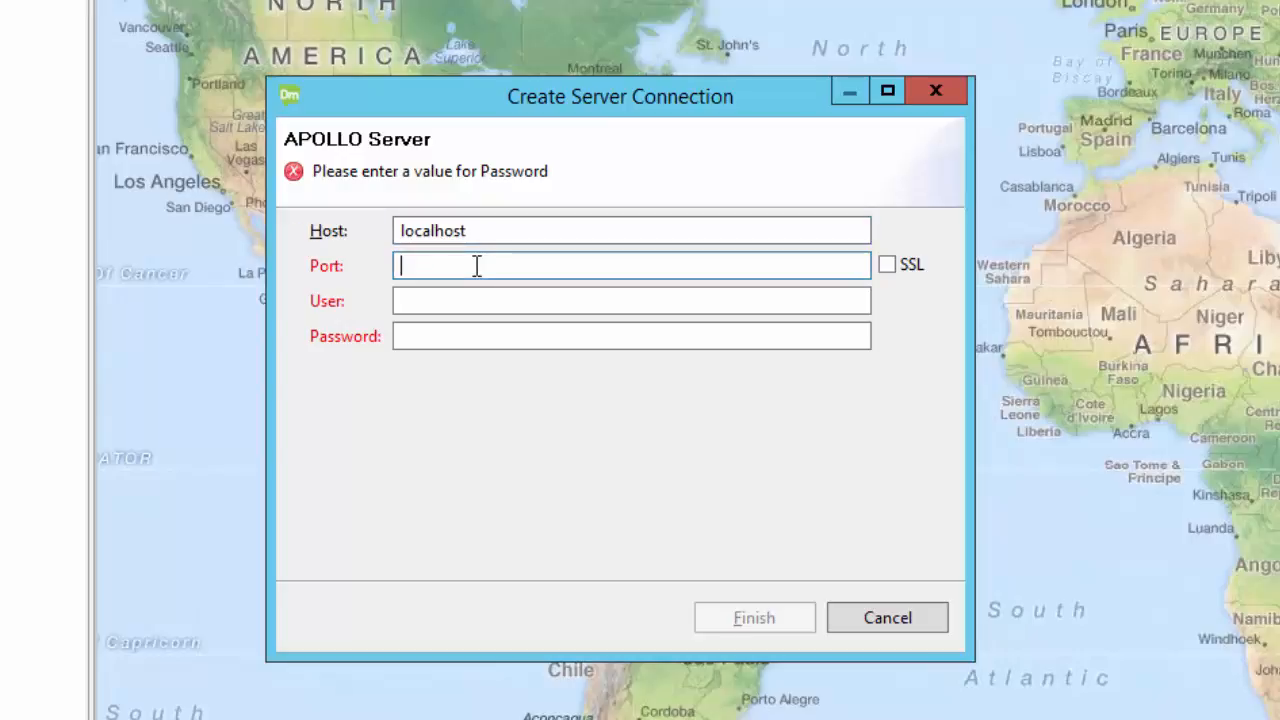
pyautogui.write('8')
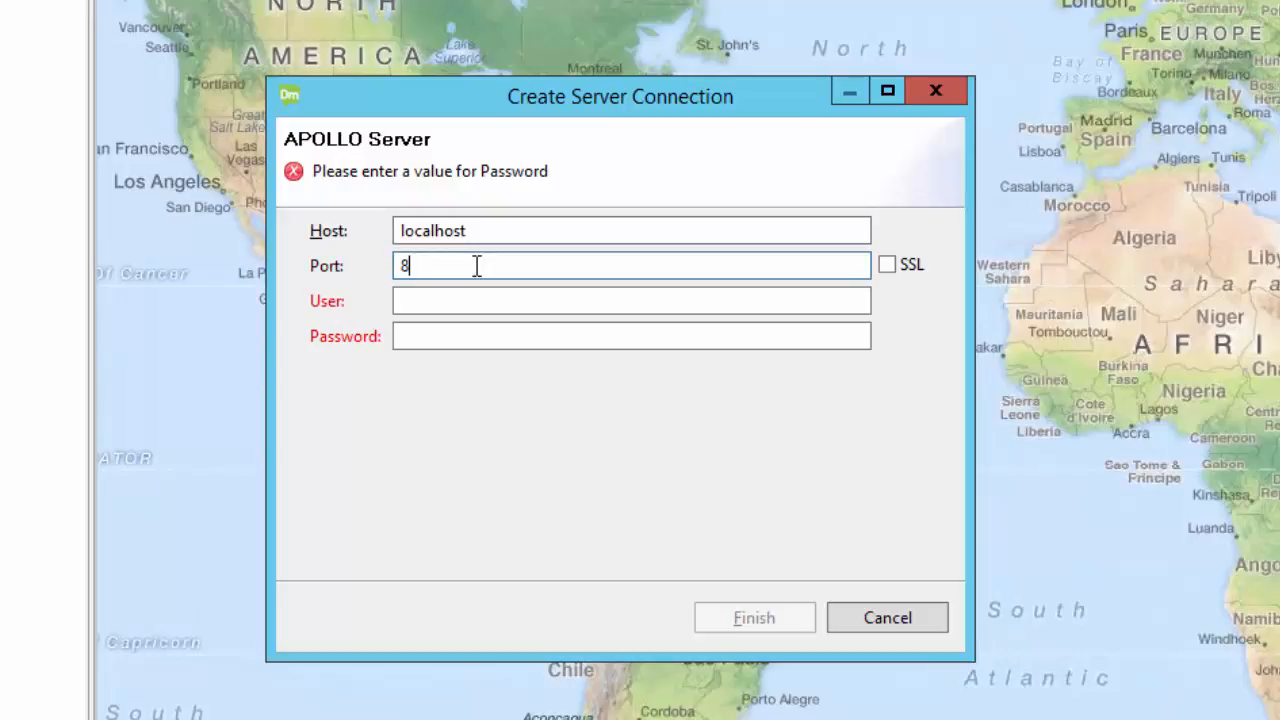
pyautogui.write('0')
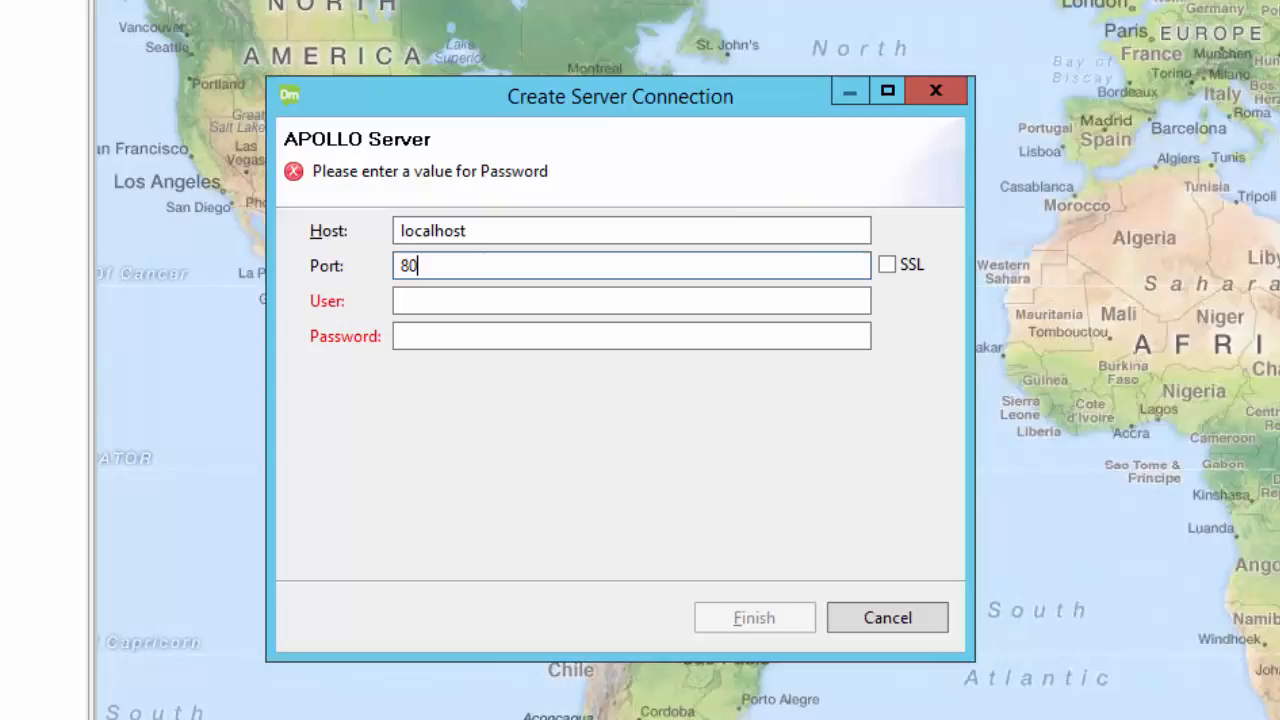
pyautogui.moveTo(886, 264)
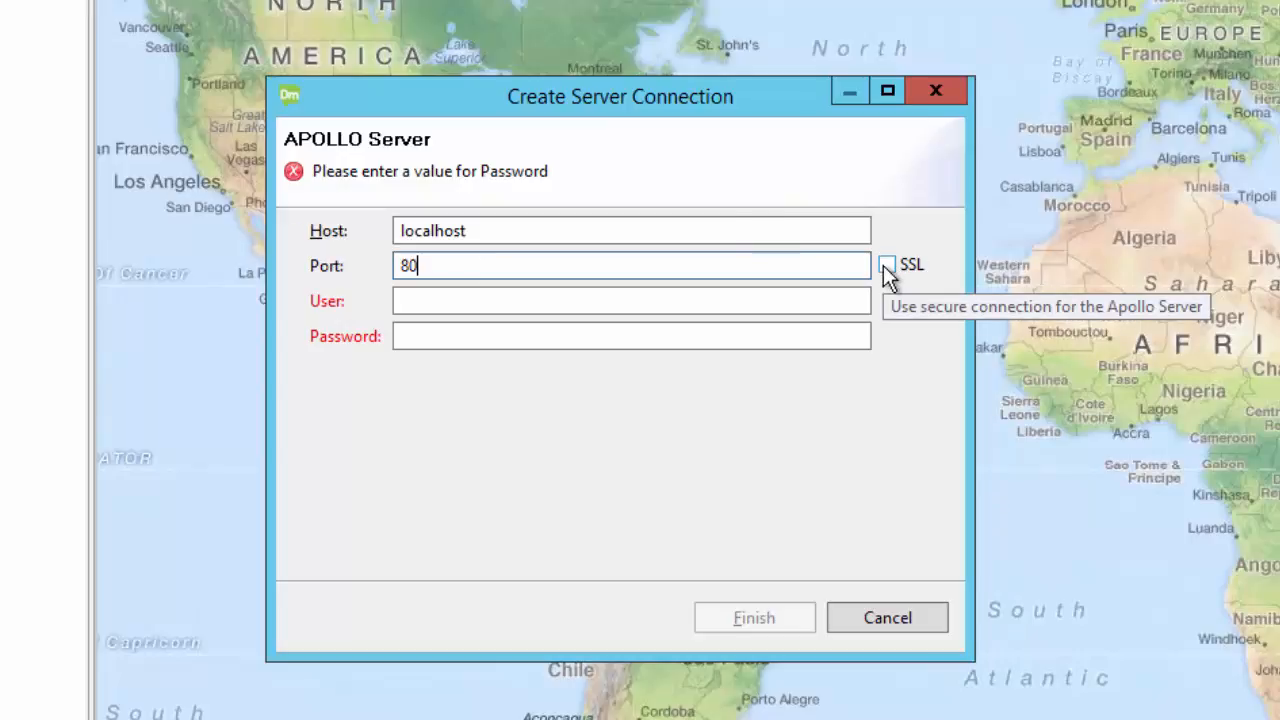
pyautogui.moveTo(650, 304)
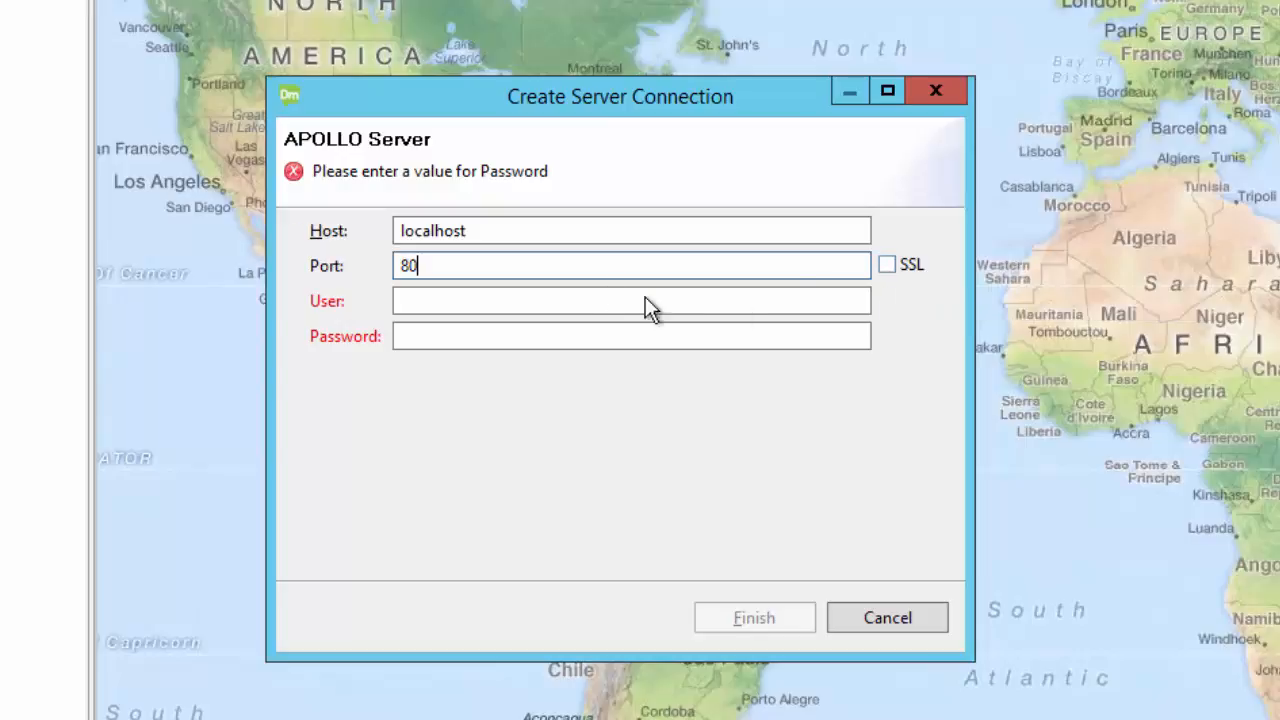
# - Enter the admin user name and password and finish creating the connection
pyautogui.click(632, 300)
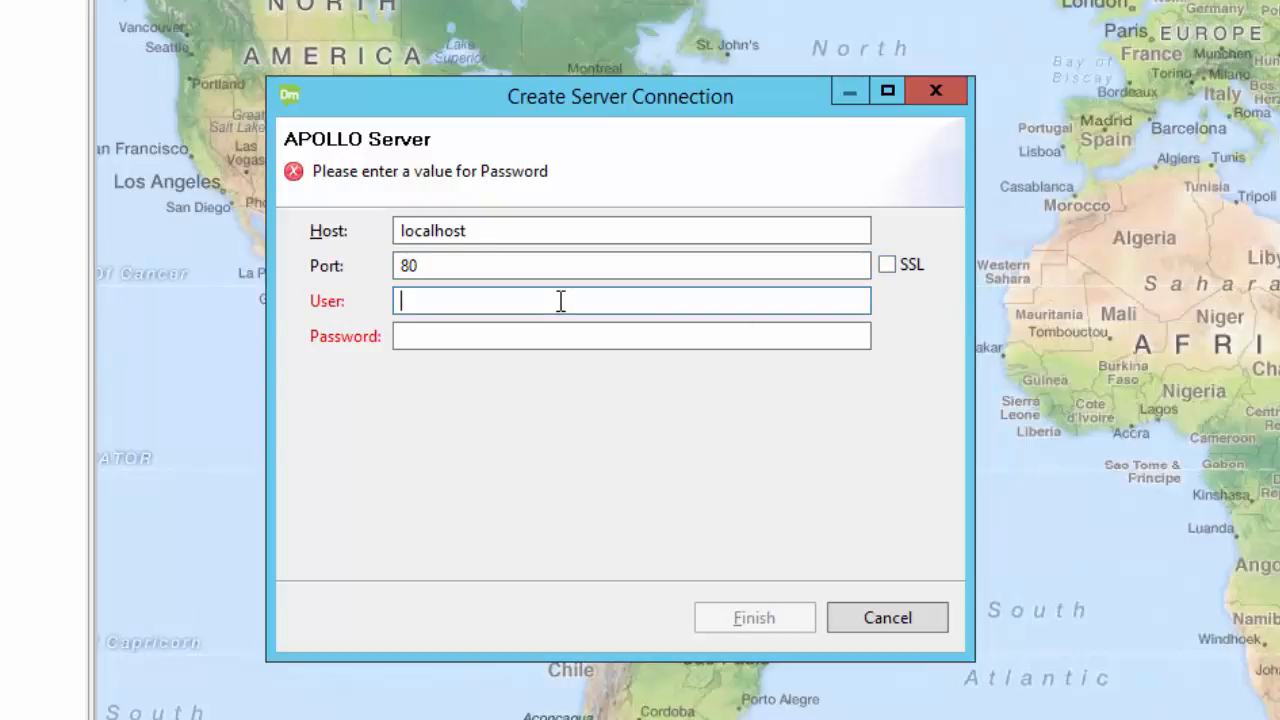
pyautogui.write('admin')
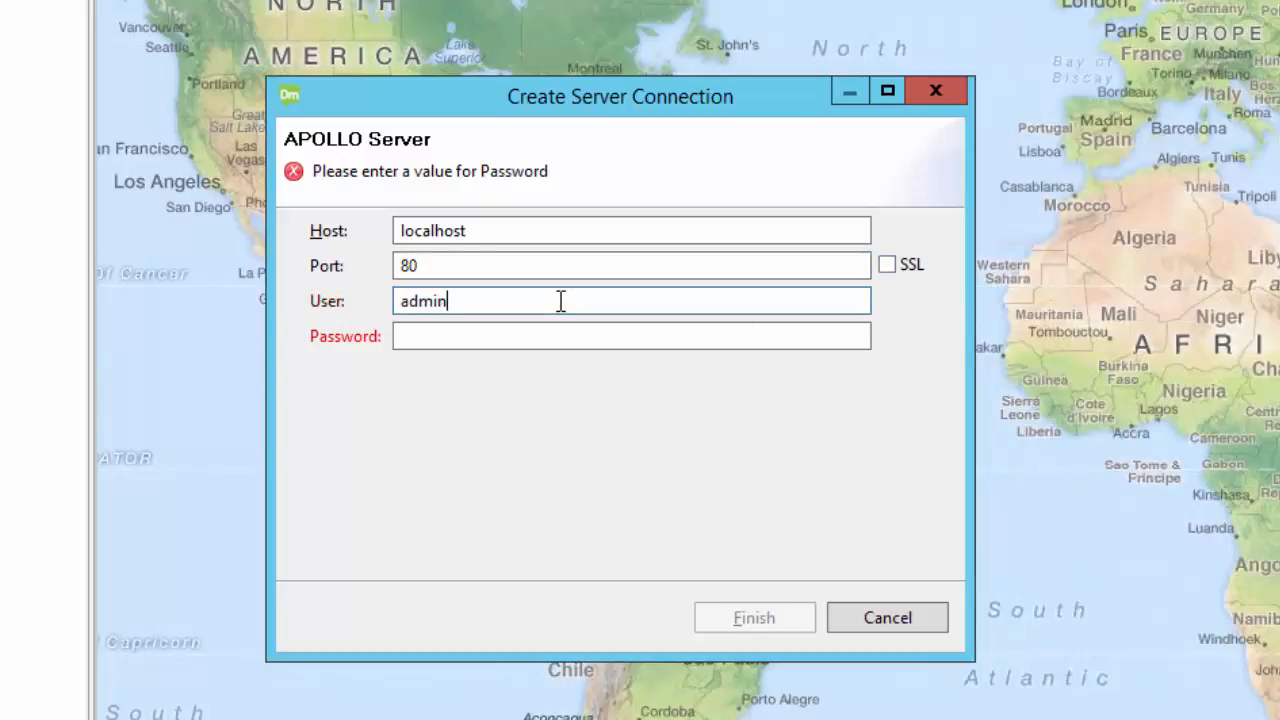
pyautogui.click(632, 336)
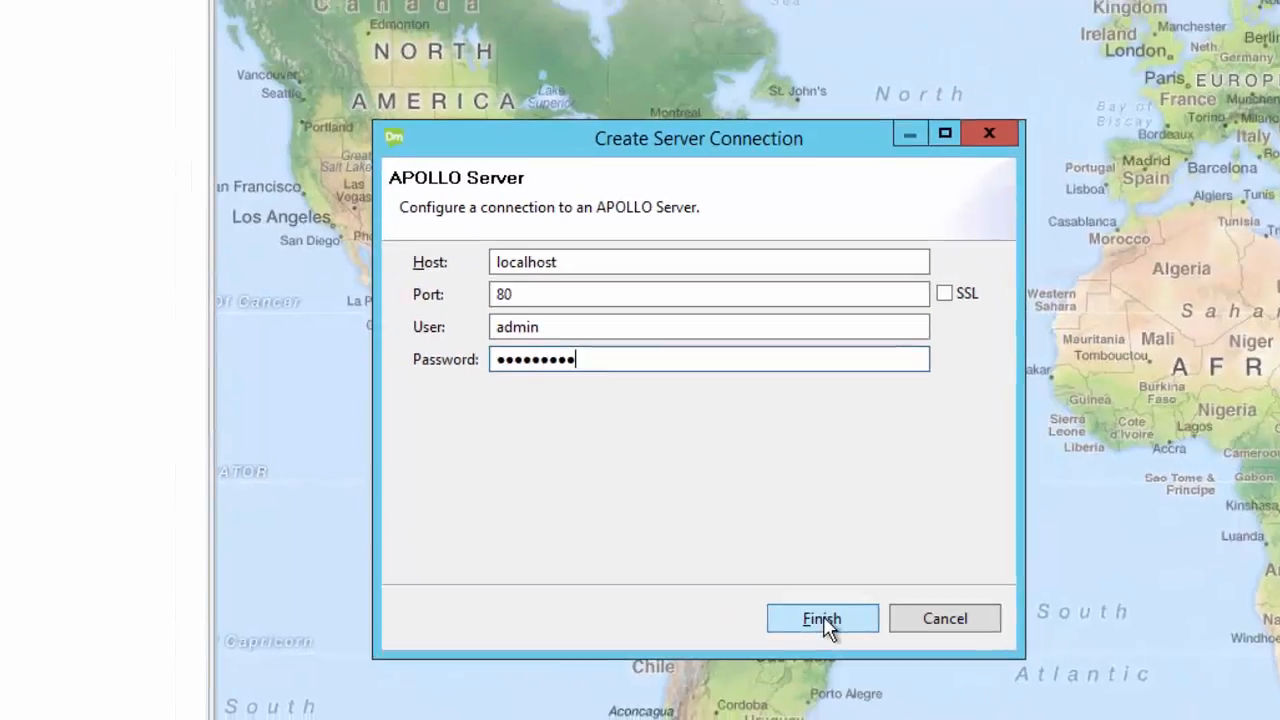
pyautogui.click(820, 618)
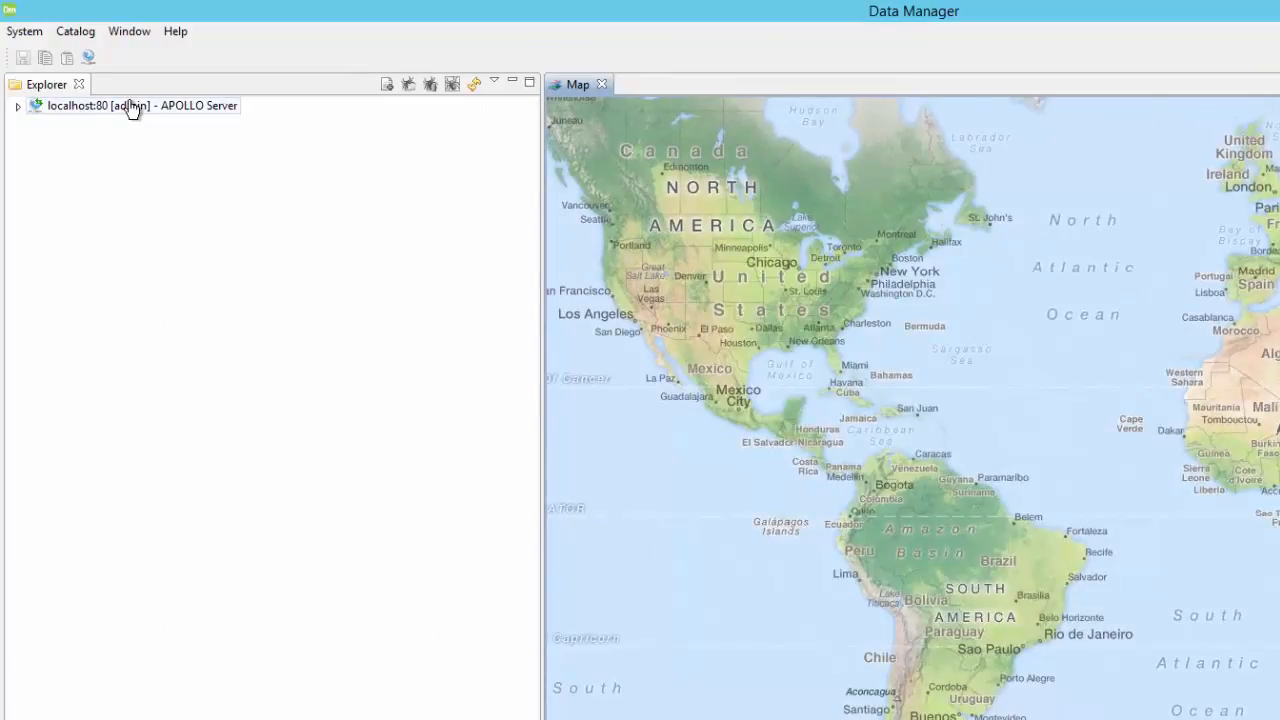
pyautogui.click(130, 104)
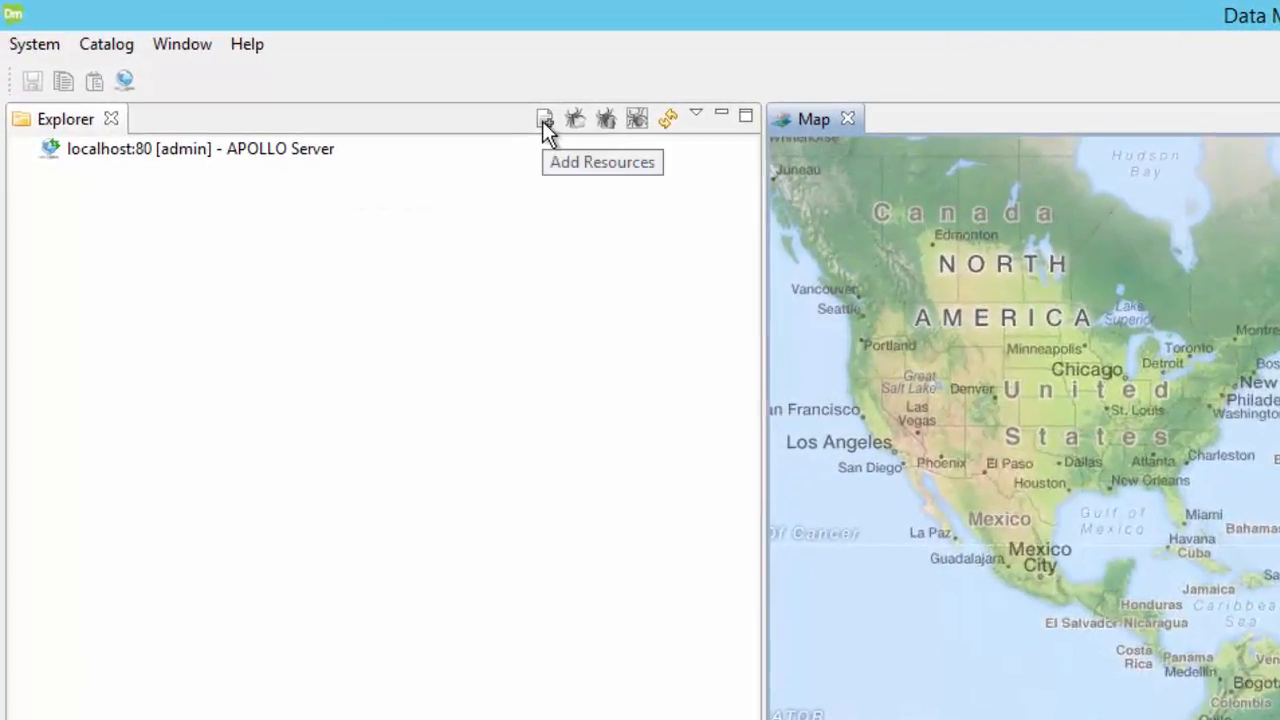
pyautogui.moveTo(576, 120)
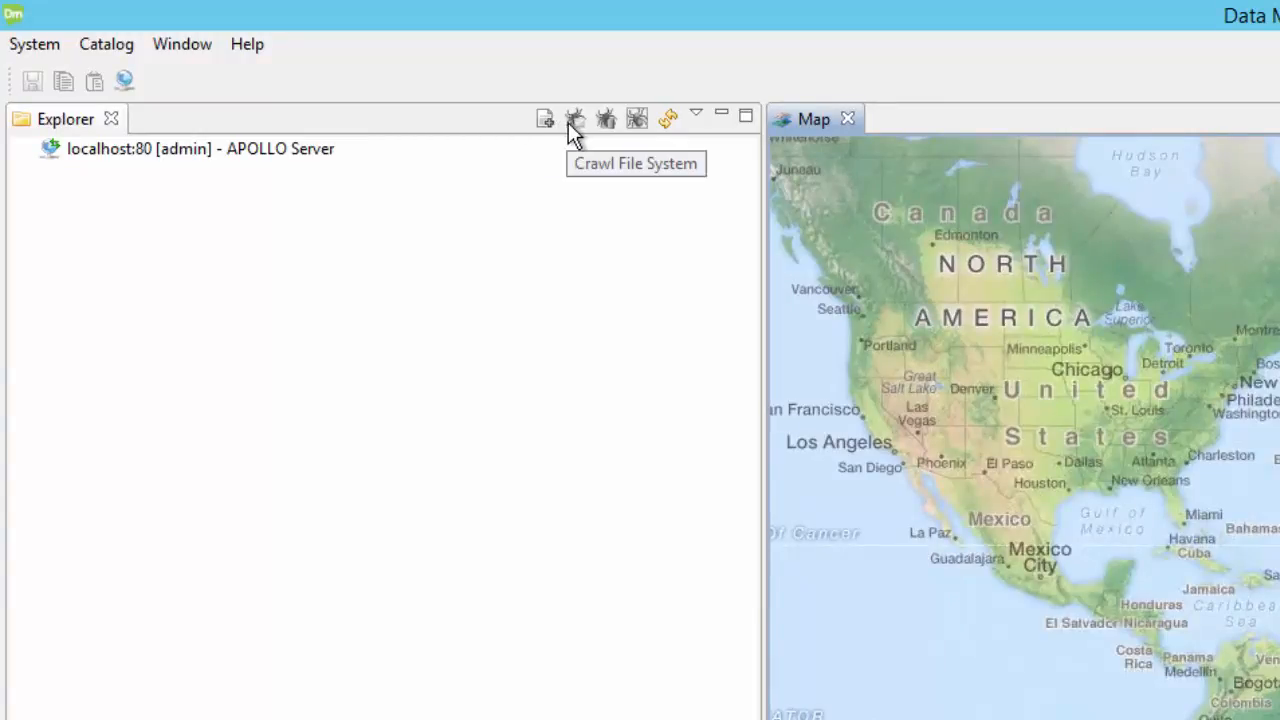
pyautogui.moveTo(584, 136)
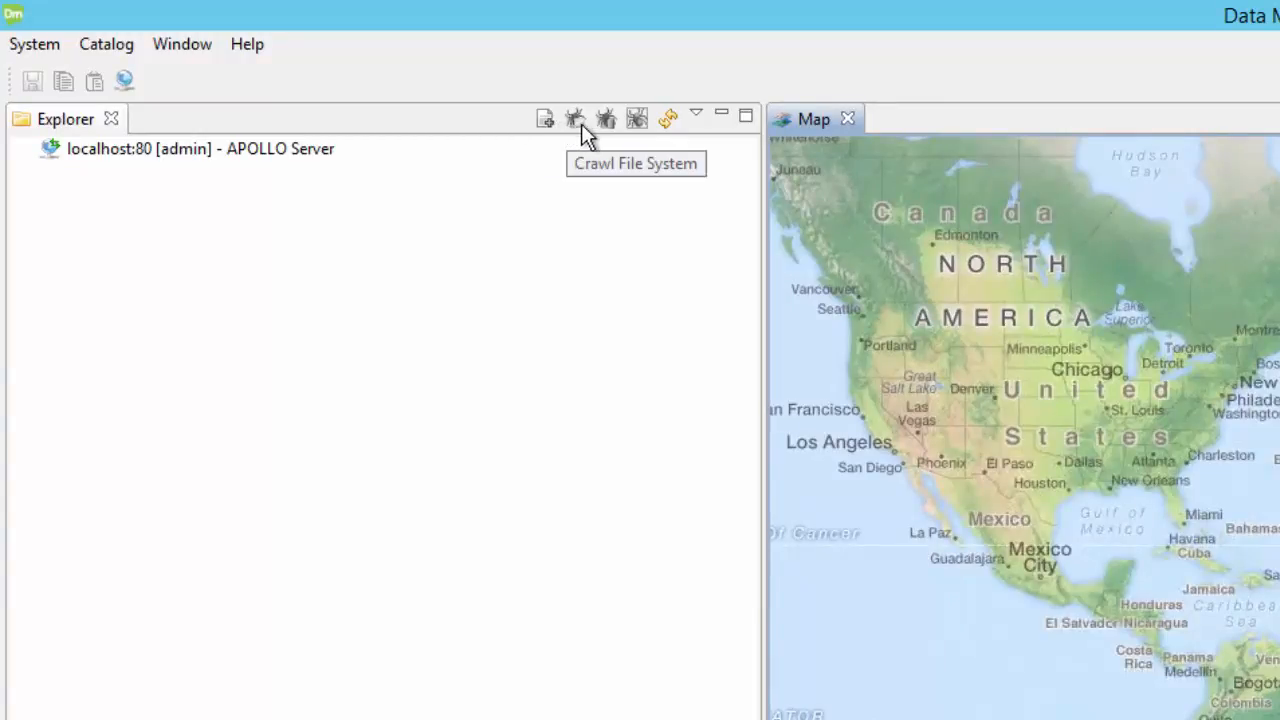
pyautogui.moveTo(604, 118)
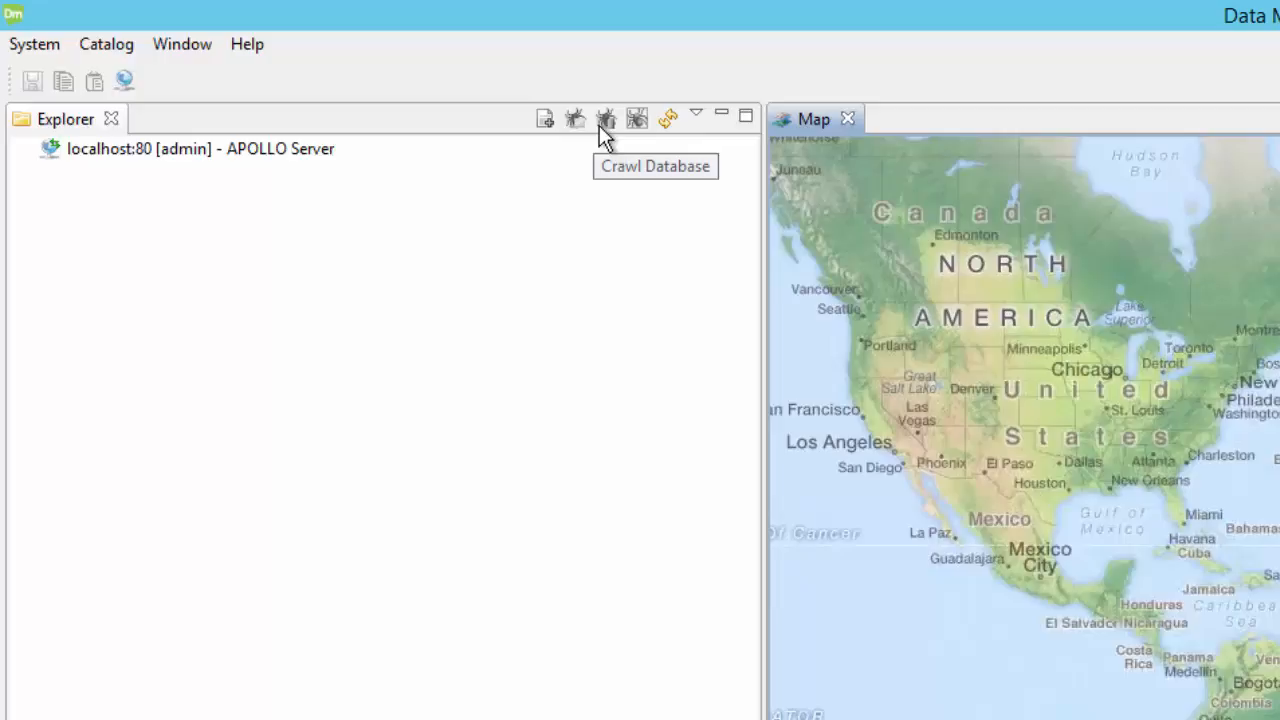
pyautogui.moveTo(636, 130)
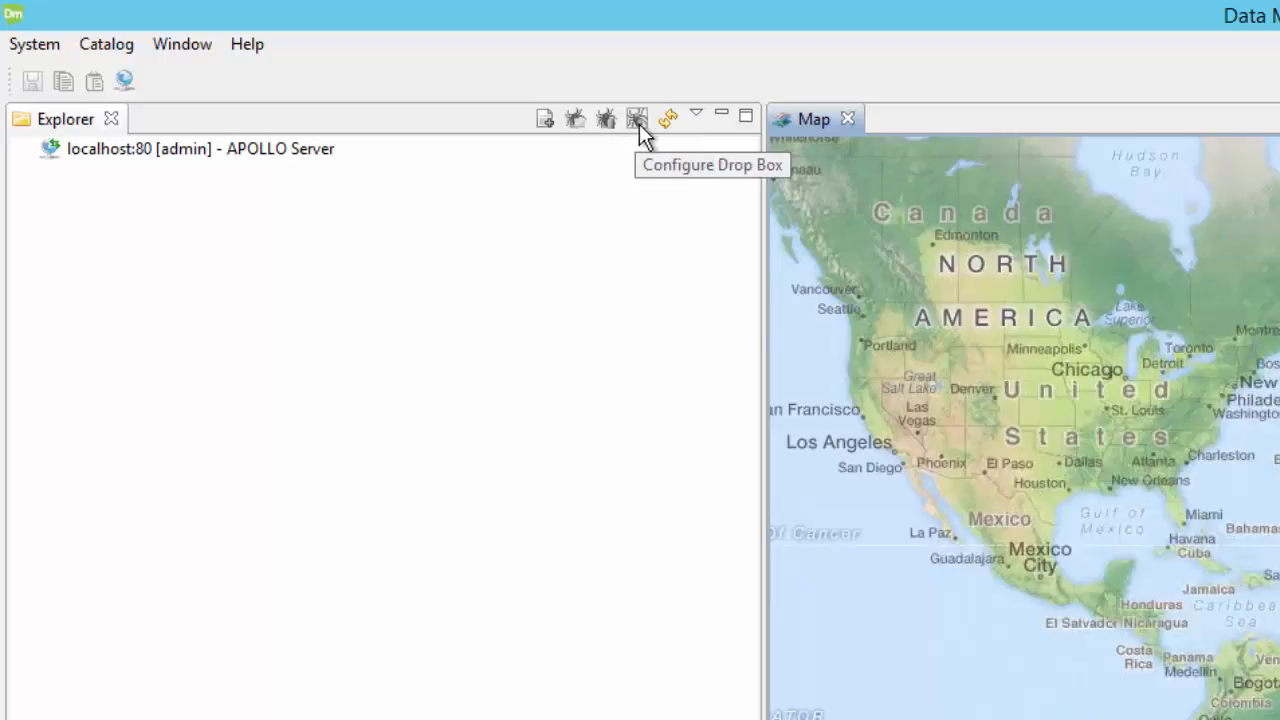
pyautogui.moveTo(668, 118)
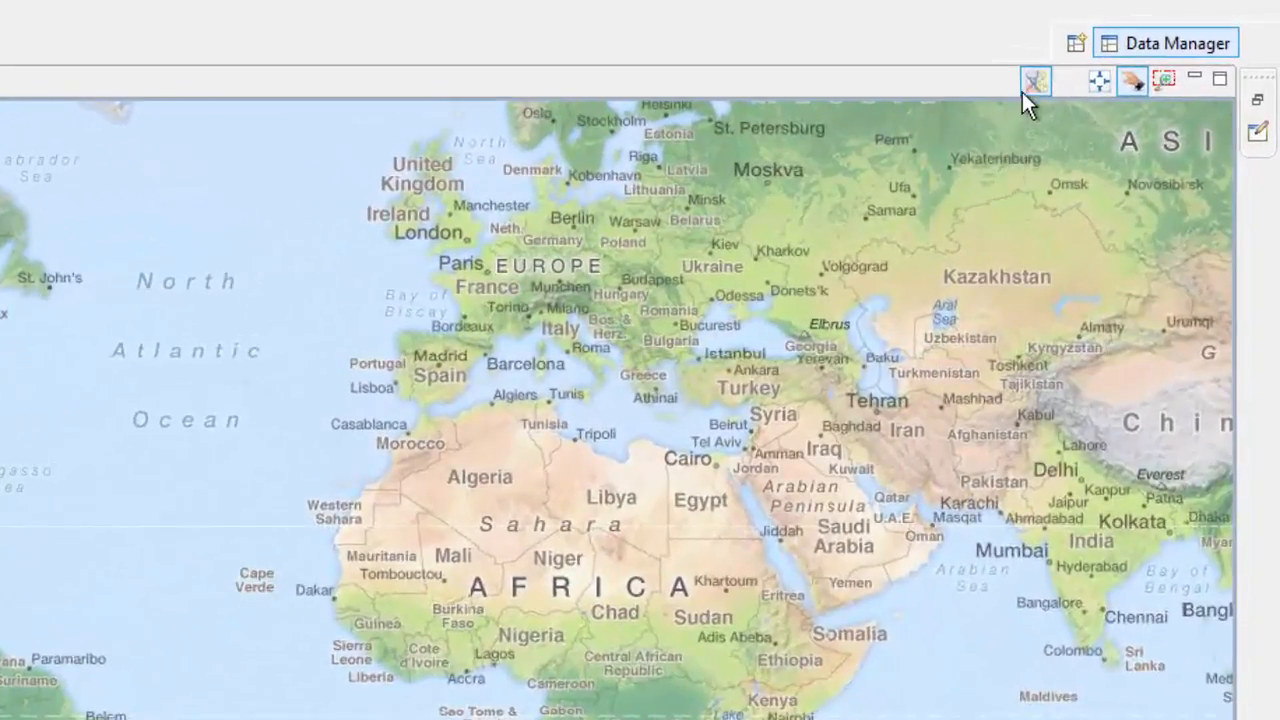
pyautogui.moveTo(1036, 82)
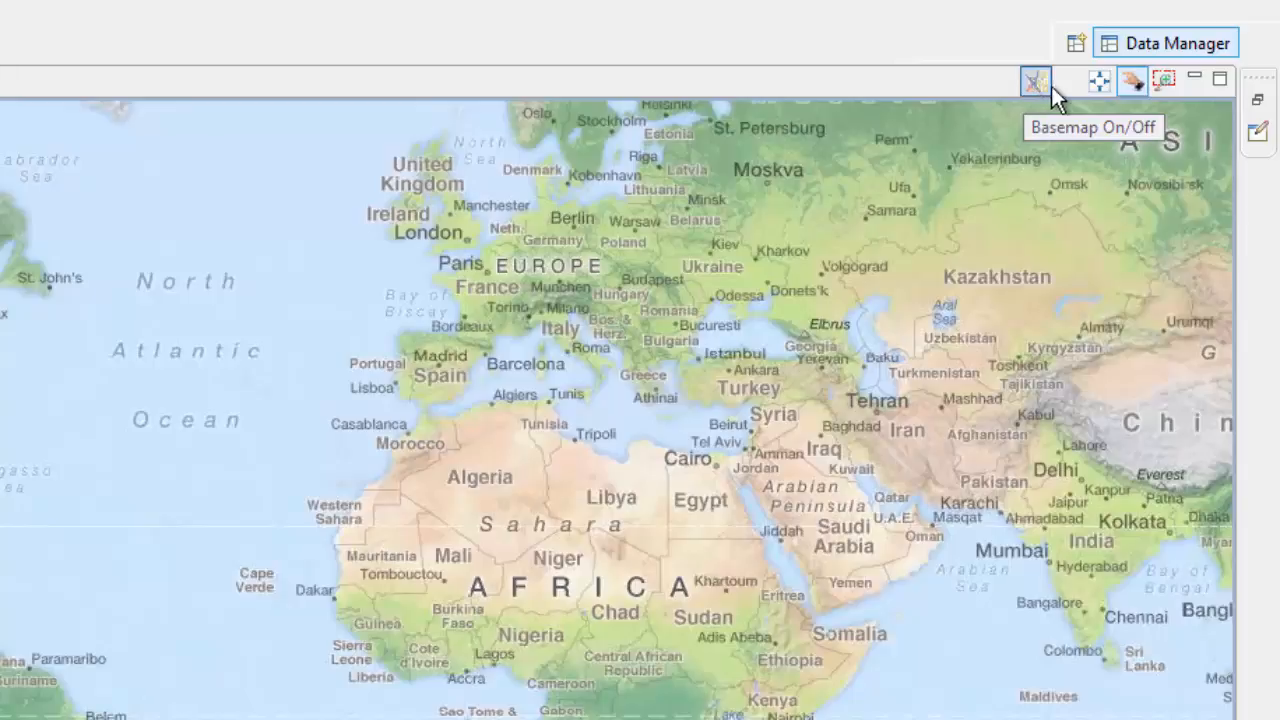
pyautogui.moveTo(1100, 82)
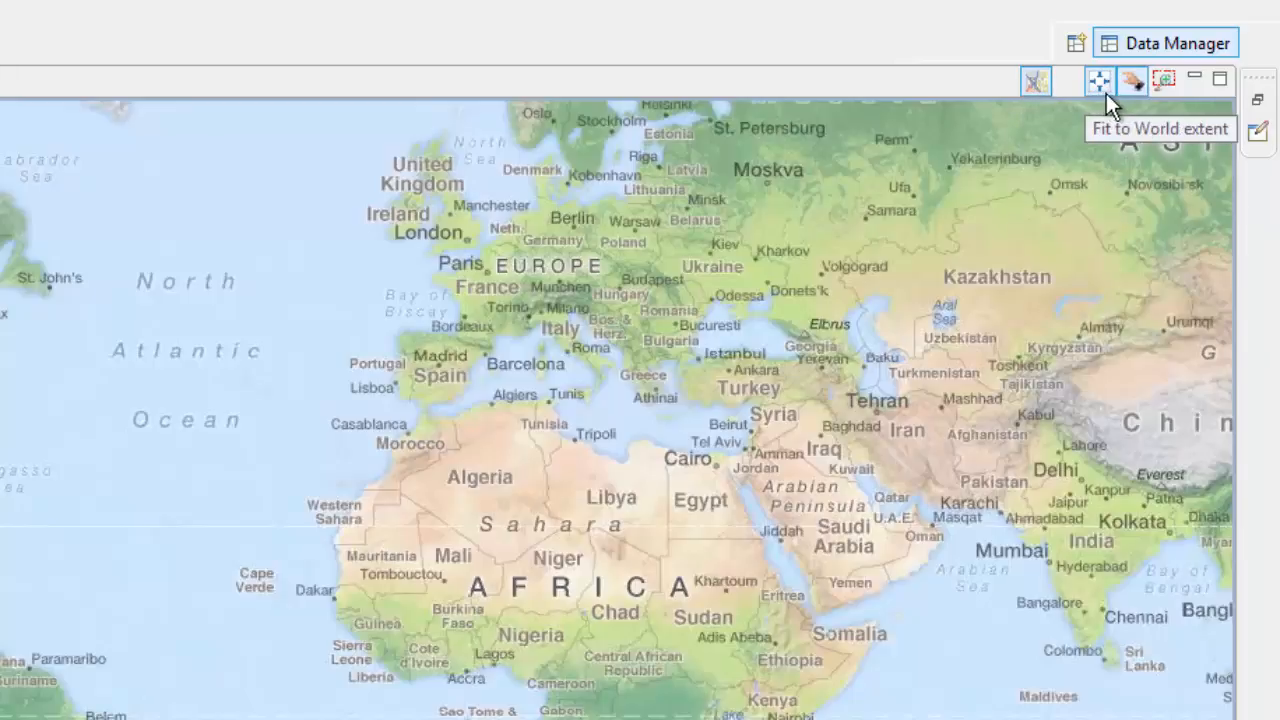
pyautogui.moveTo(1132, 80)
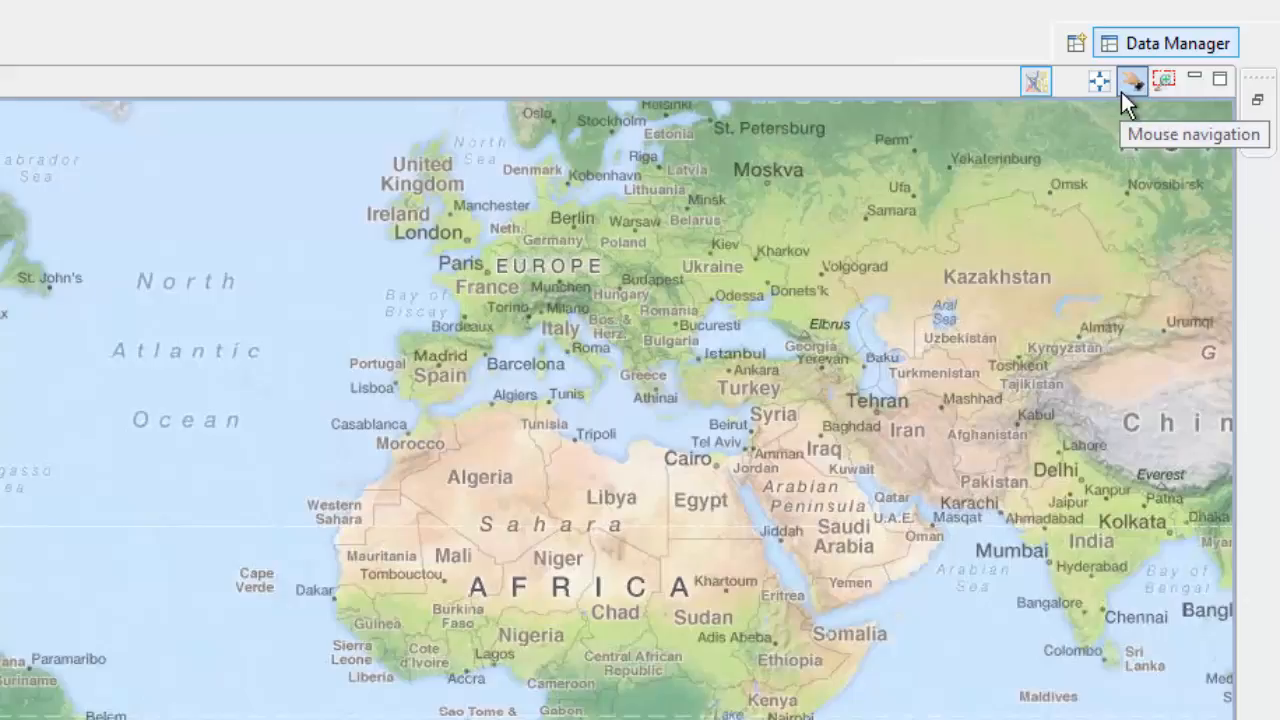
pyautogui.moveTo(1164, 80)
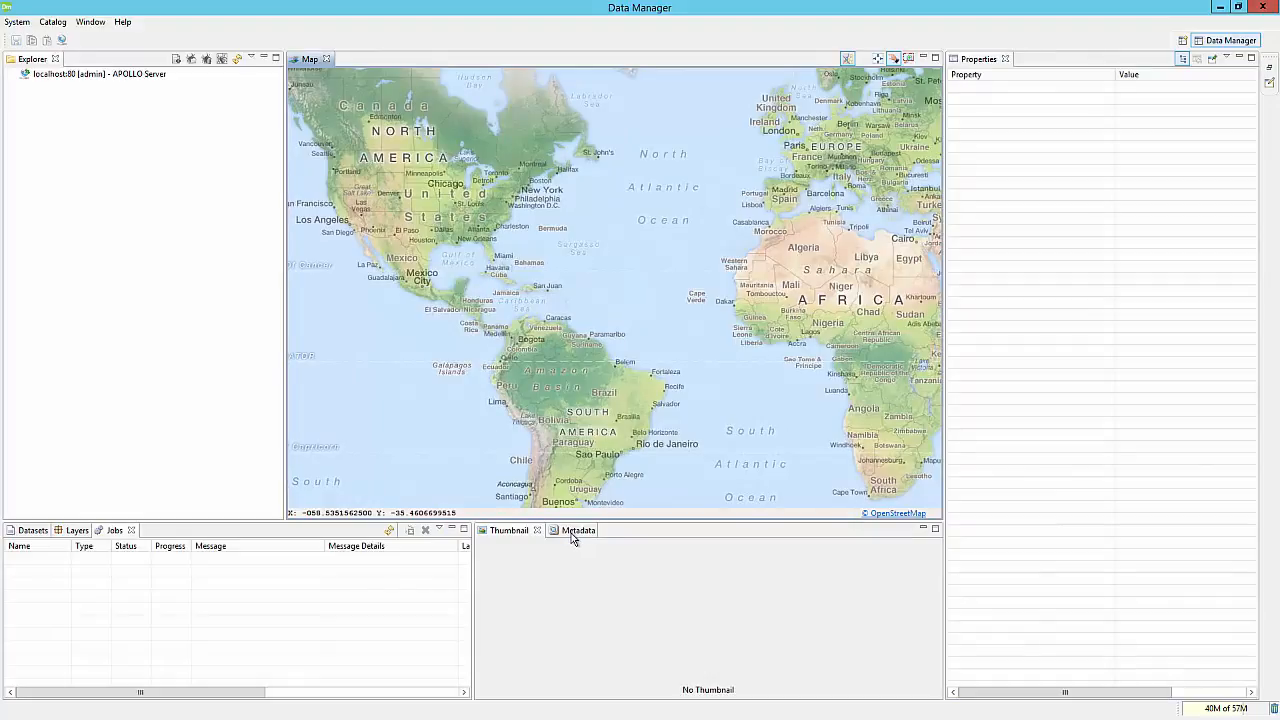
# - Show the localhost server's properties and expand its Configuration and Users branches
pyautogui.click(576, 530)
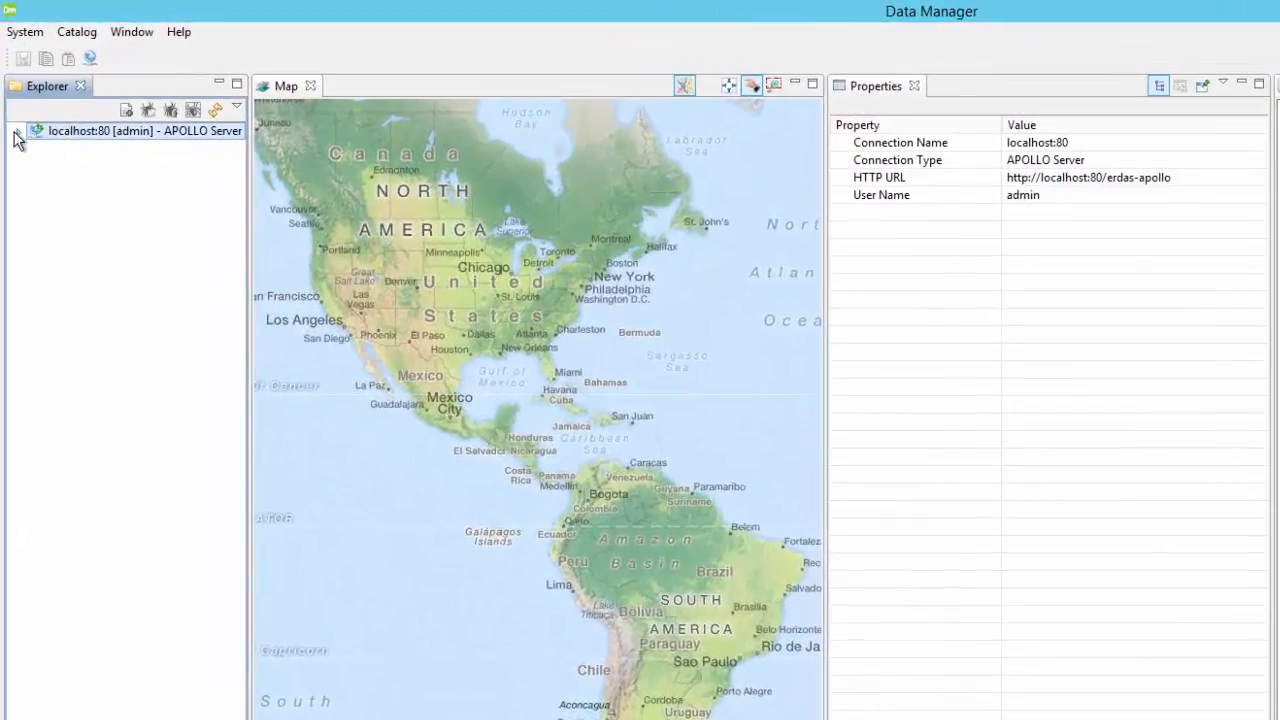
pyautogui.click(18, 132)
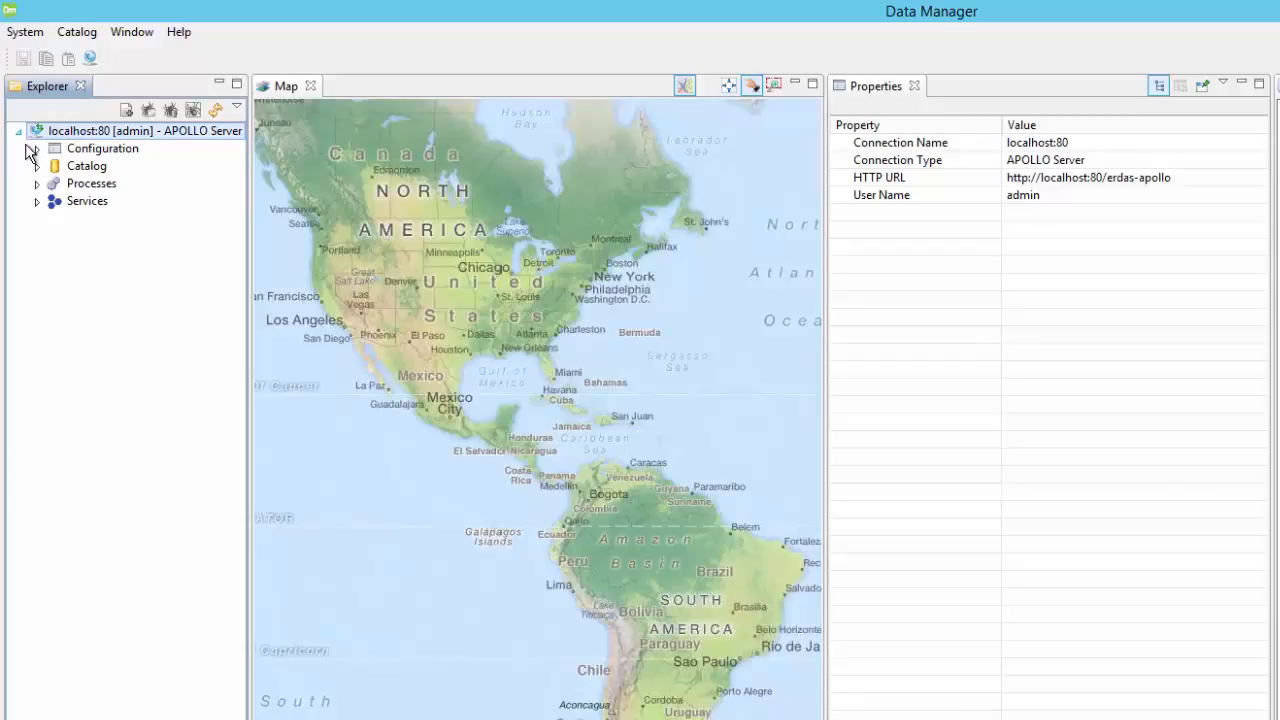
pyautogui.click(36, 148)
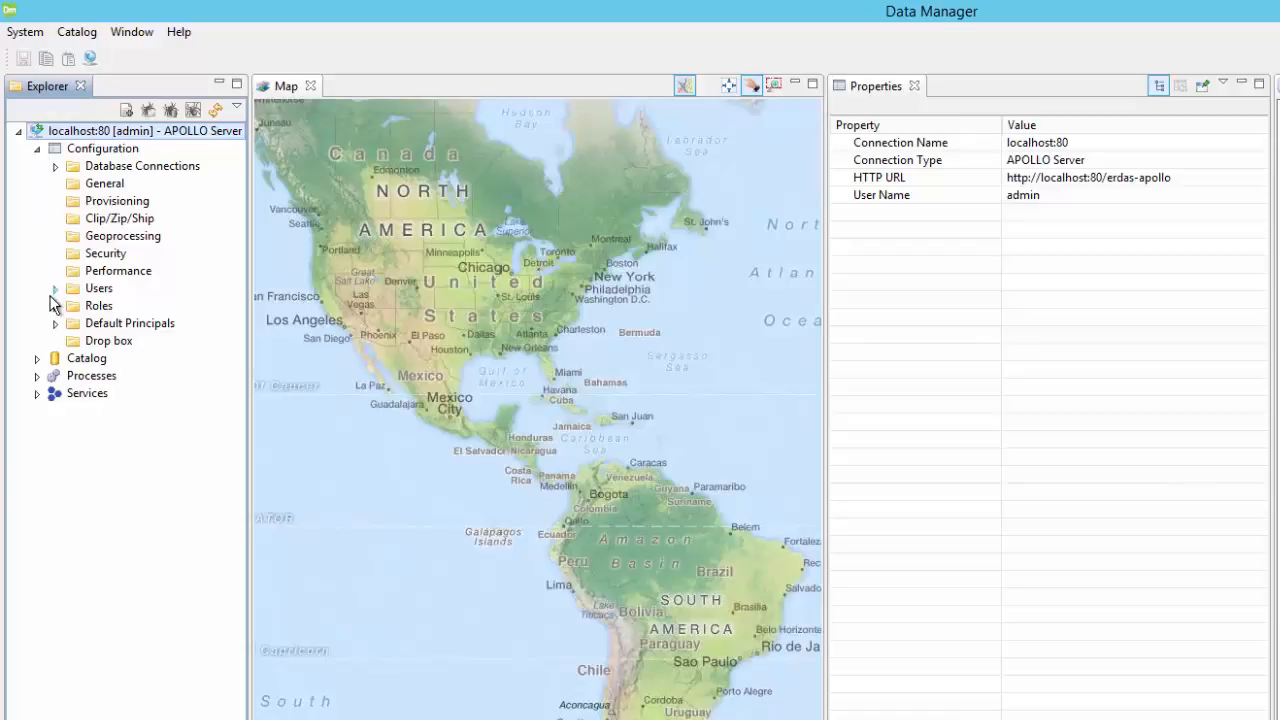
pyautogui.click(56, 288)
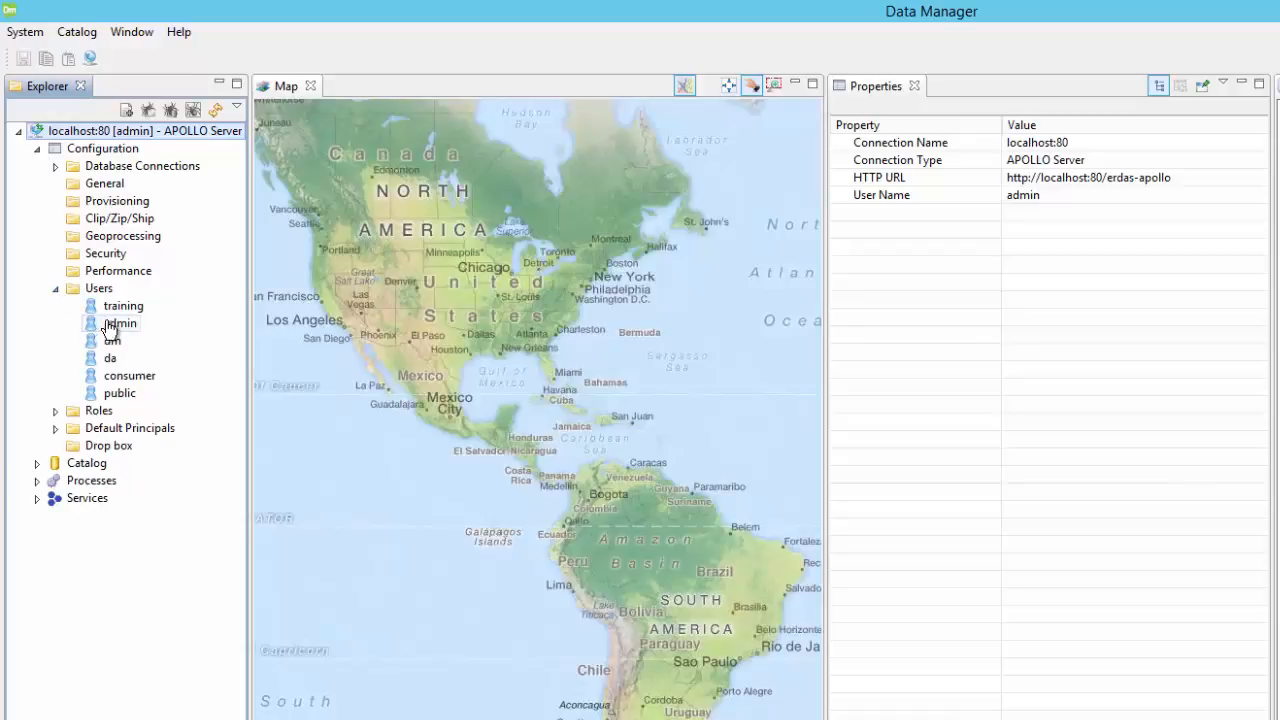
# - Review the training user's details and roles, then collapse Configuration
pyautogui.click(124, 304)
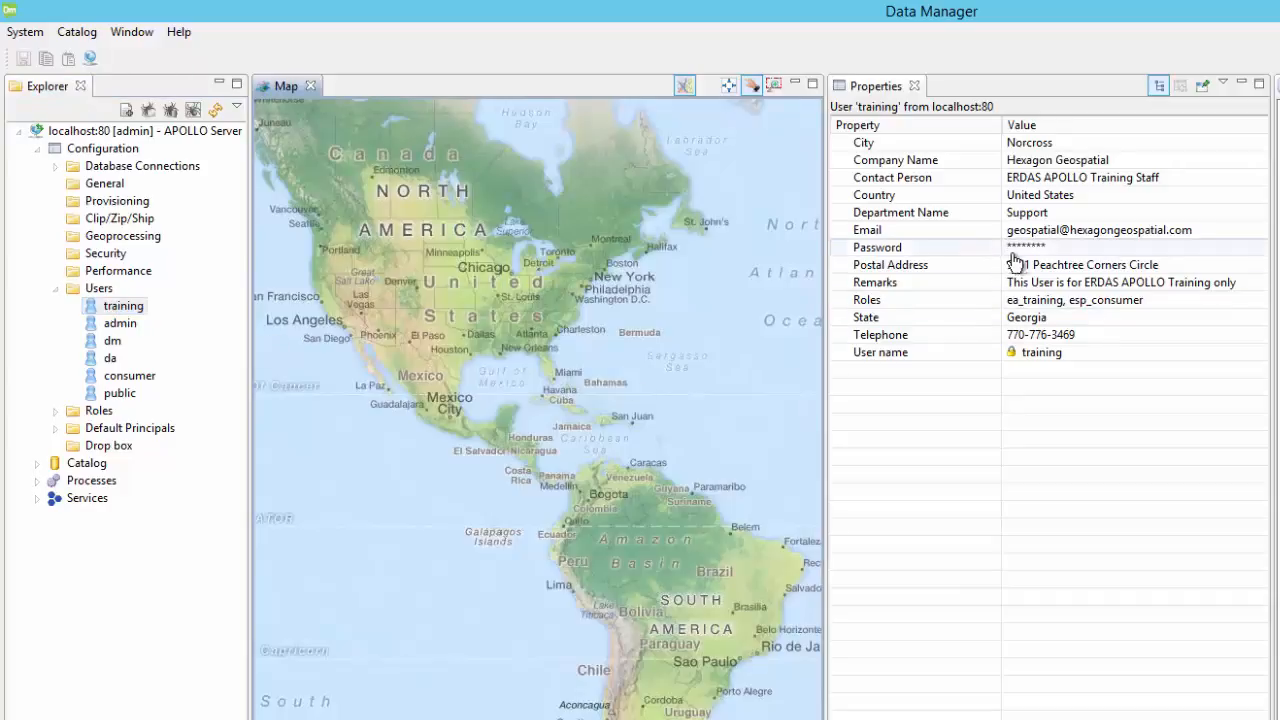
pyautogui.click(1030, 248)
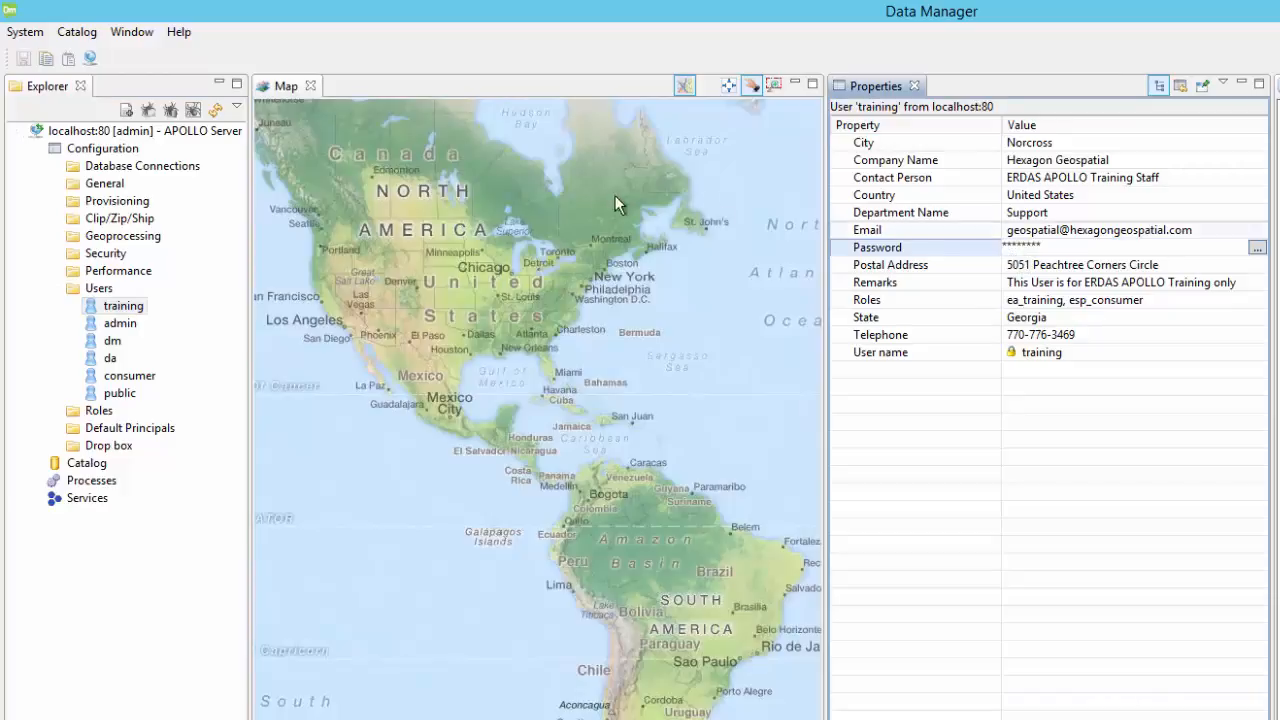
pyautogui.click(36, 148)
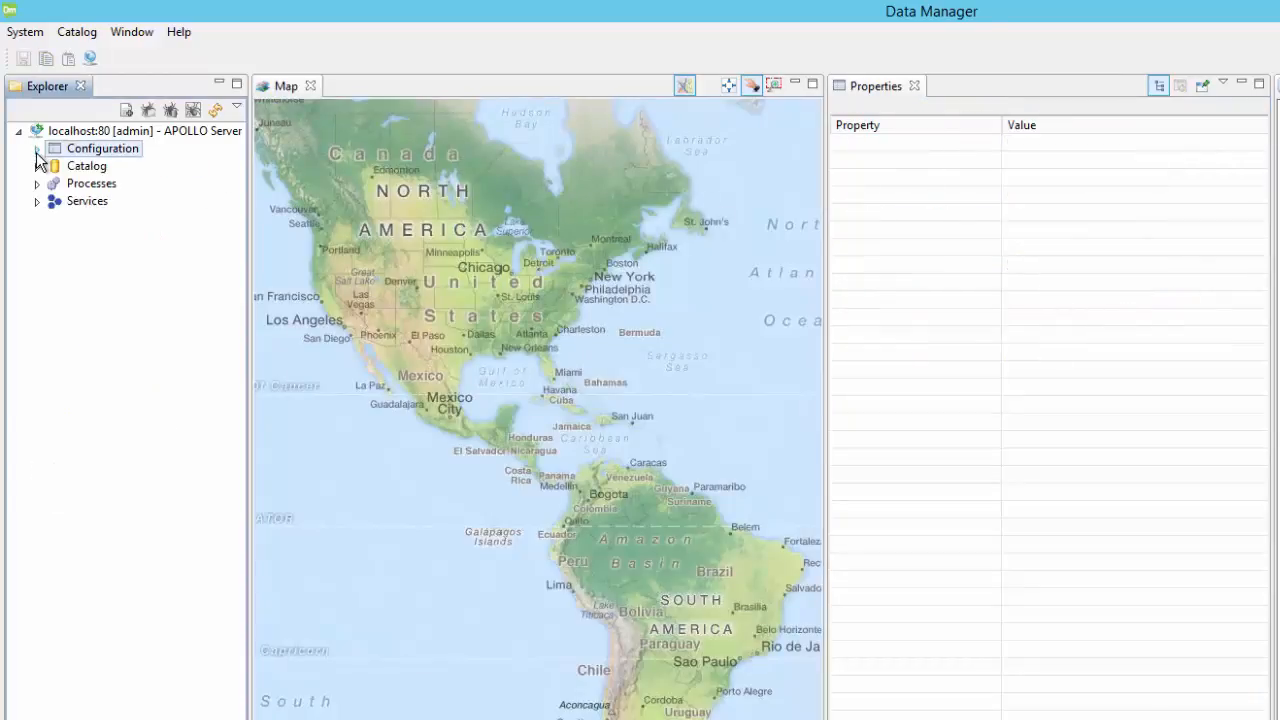
# - Expand Catalog and ROOT to list the imagery, LiDAR and shapefile collection folders
pyautogui.click(36, 164)
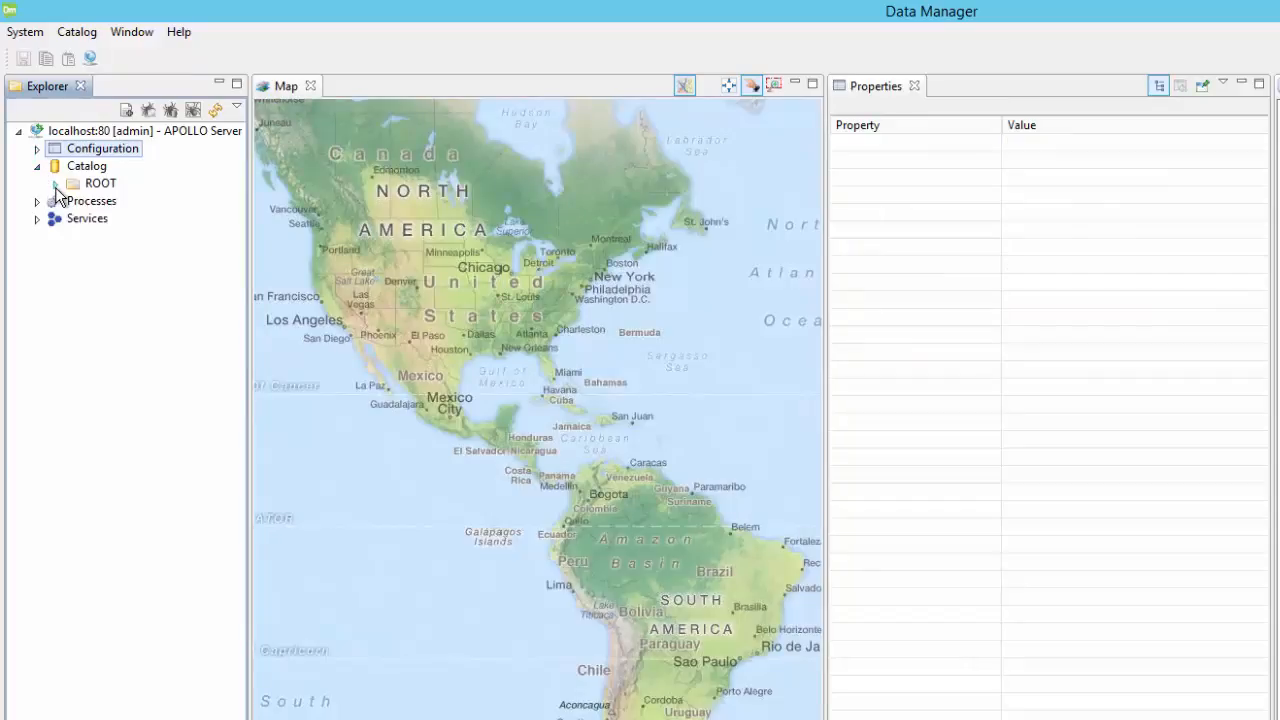
pyautogui.click(56, 184)
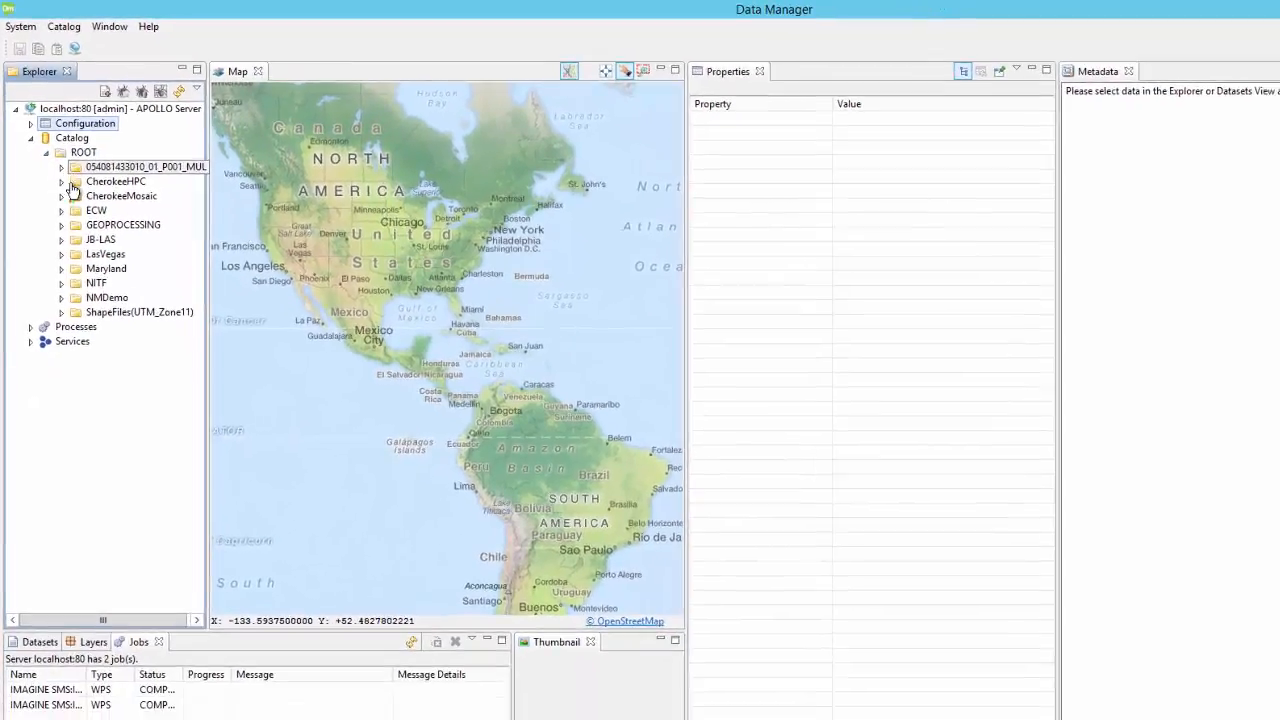
pyautogui.rightClick(108, 270)
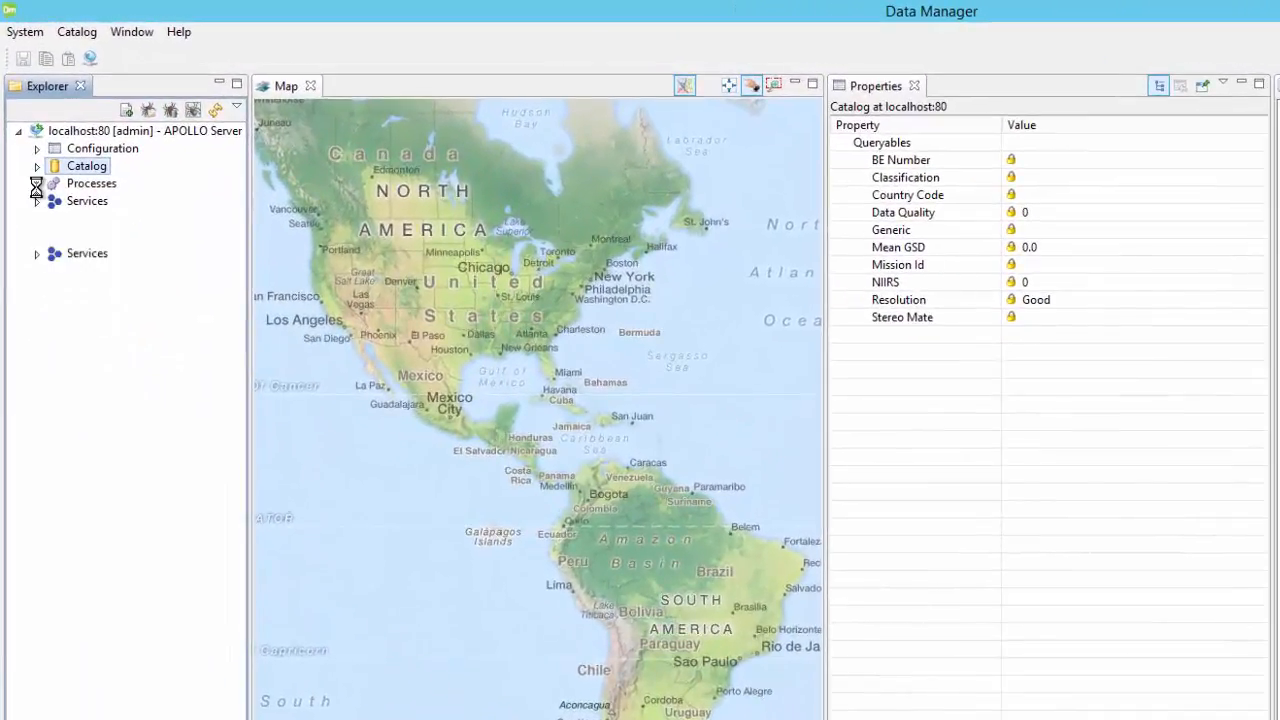
# - Browse the Terrain_Portrayal and Storm_Models processes, then collapse Processes
pyautogui.click(36, 184)
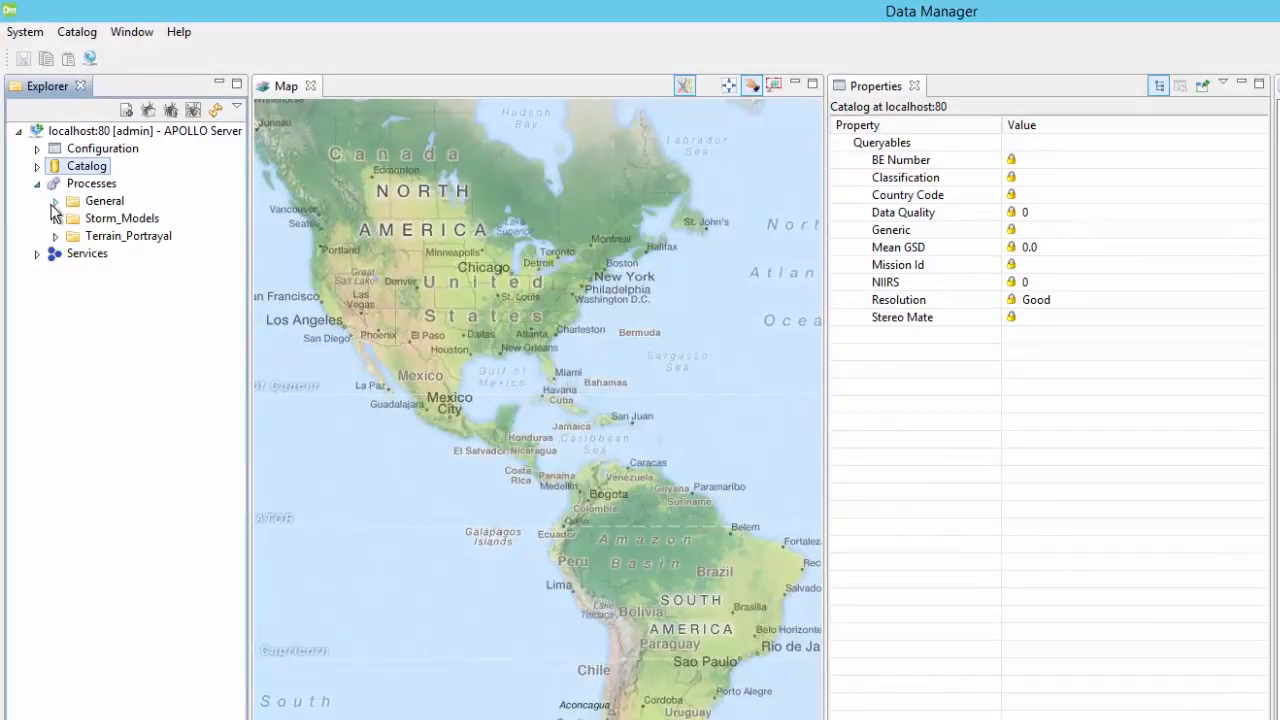
pyautogui.click(56, 218)
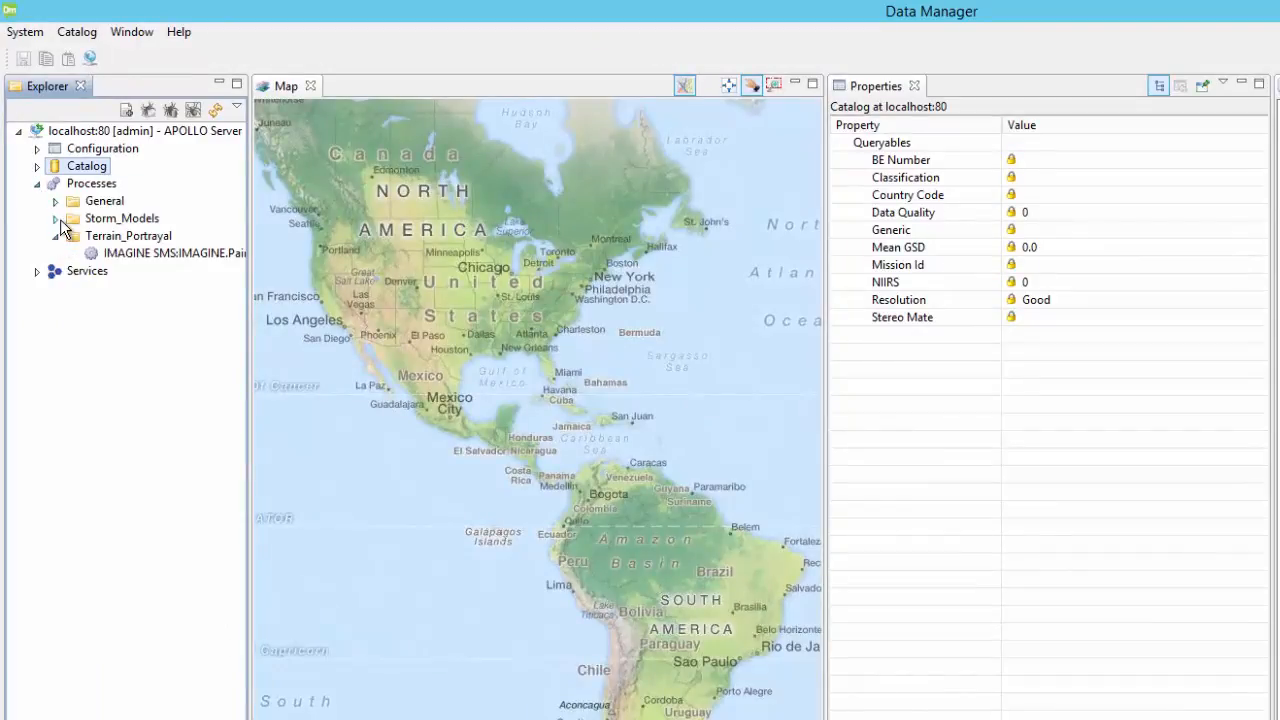
pyautogui.click(56, 218)
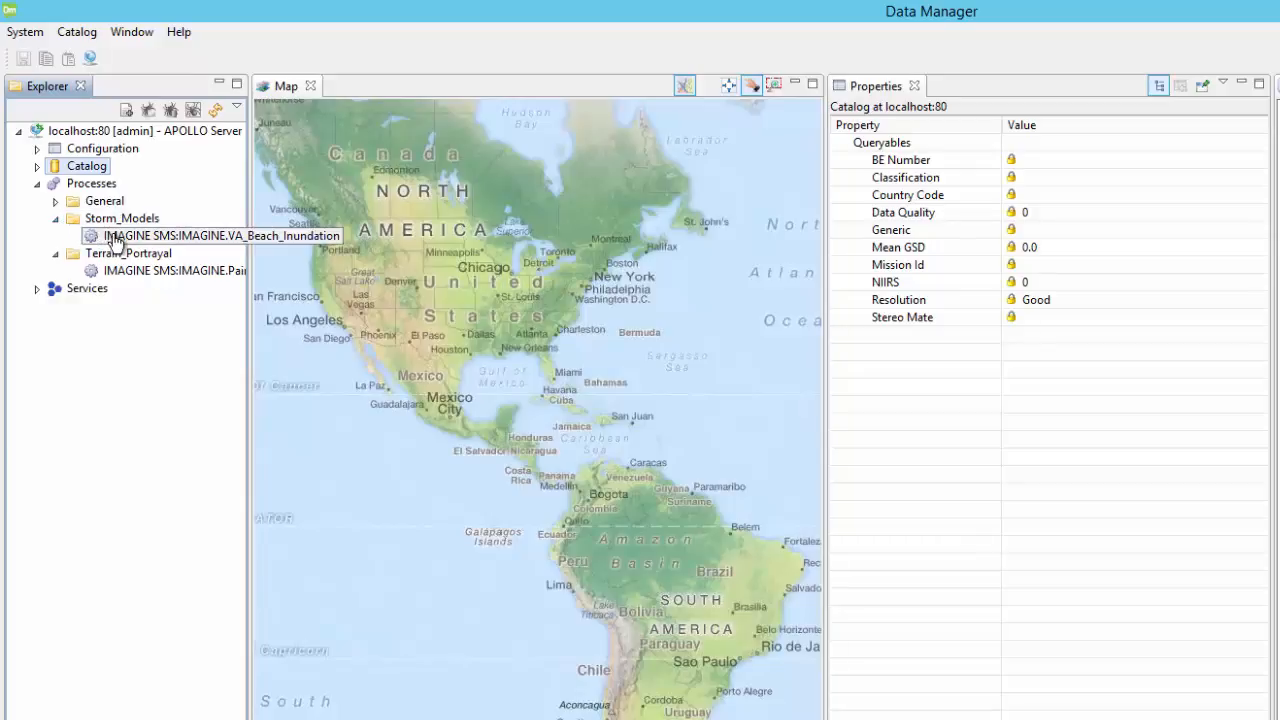
pyautogui.click(220, 236)
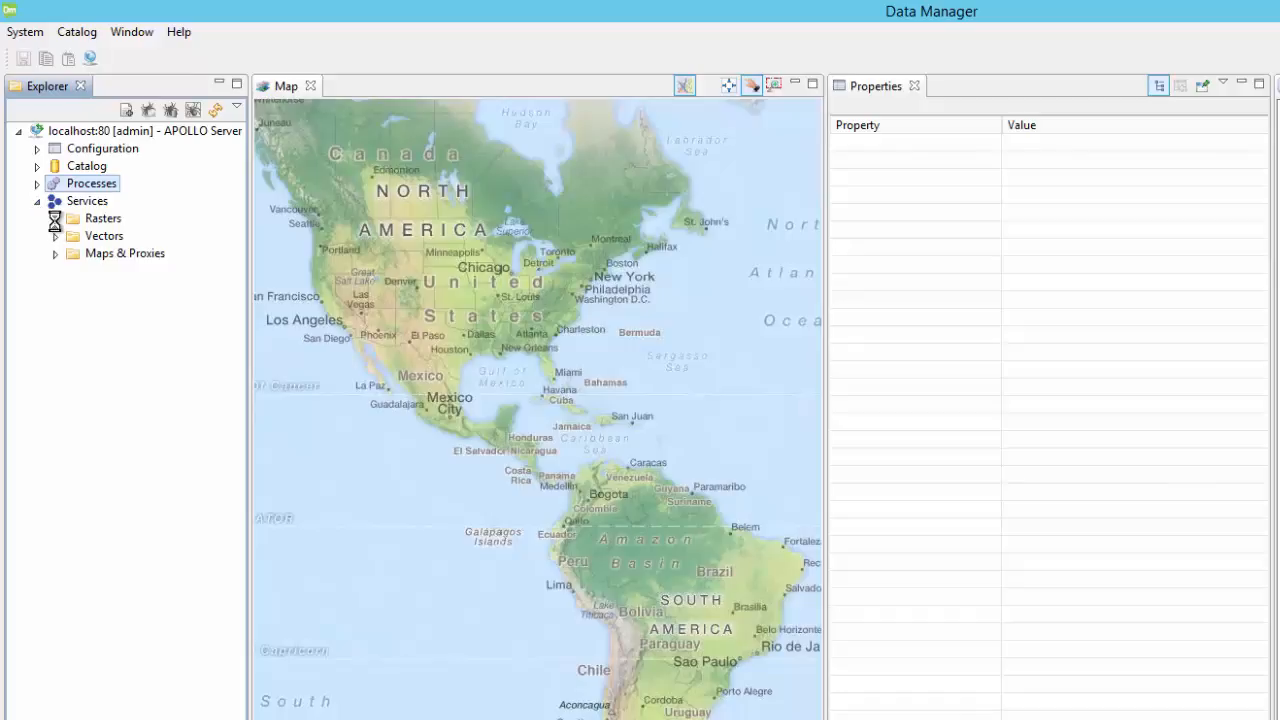
# - List the raster services such as ATLANTA_IMAGE and show the Jobs tab's two WPS jobs
pyautogui.click(56, 218)
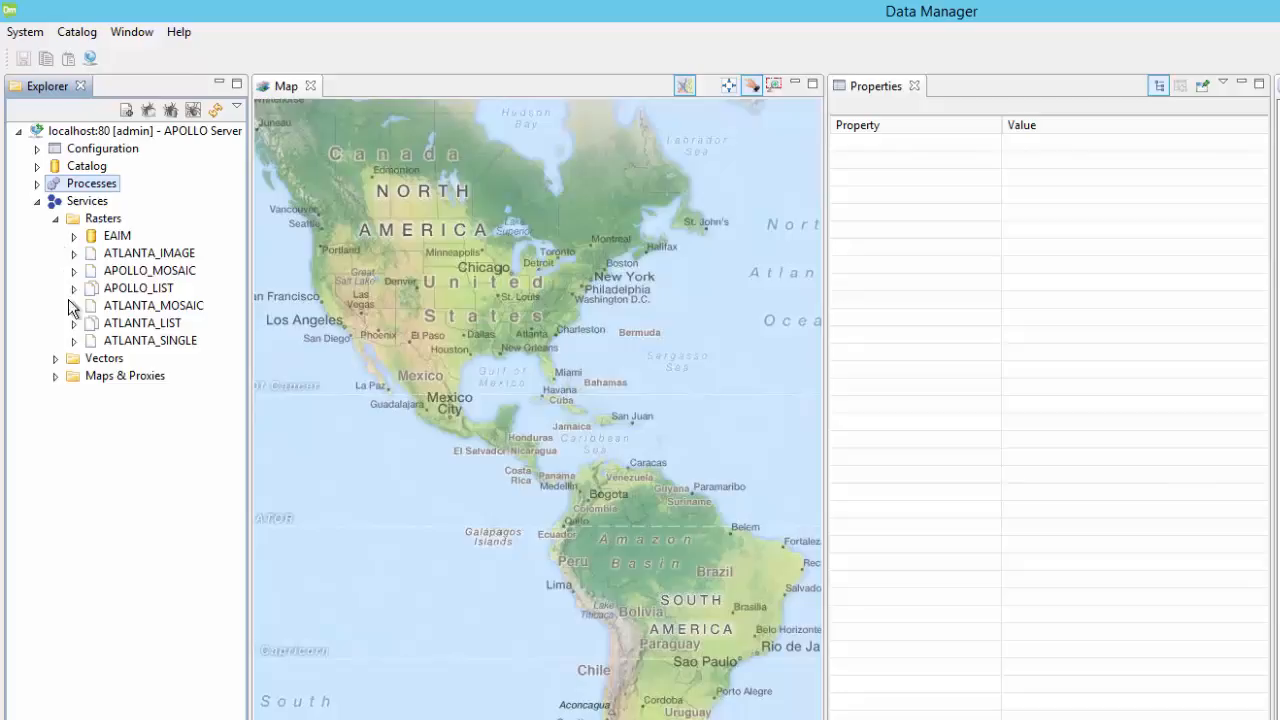
pyautogui.click(56, 358)
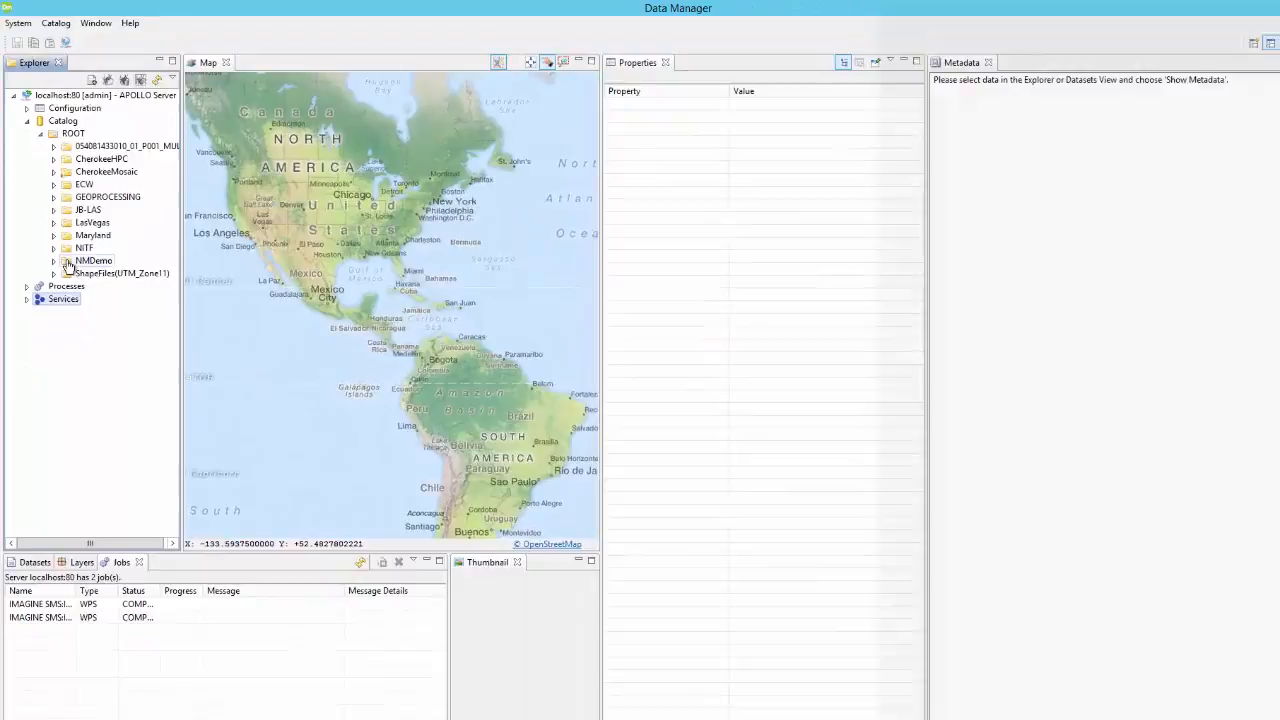
# - Show the completed IMAGINE Painted_Relief job's run details, then switch to Datasets
pyautogui.click(92, 246)
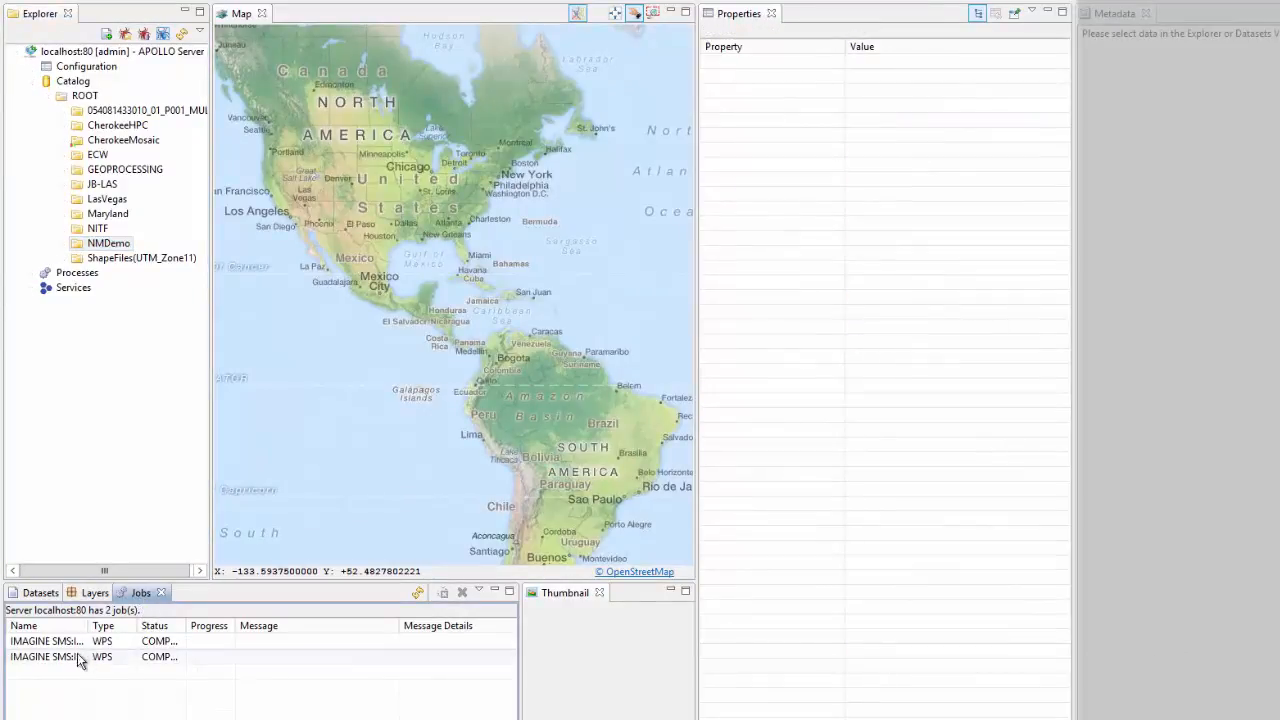
pyautogui.click(46, 640)
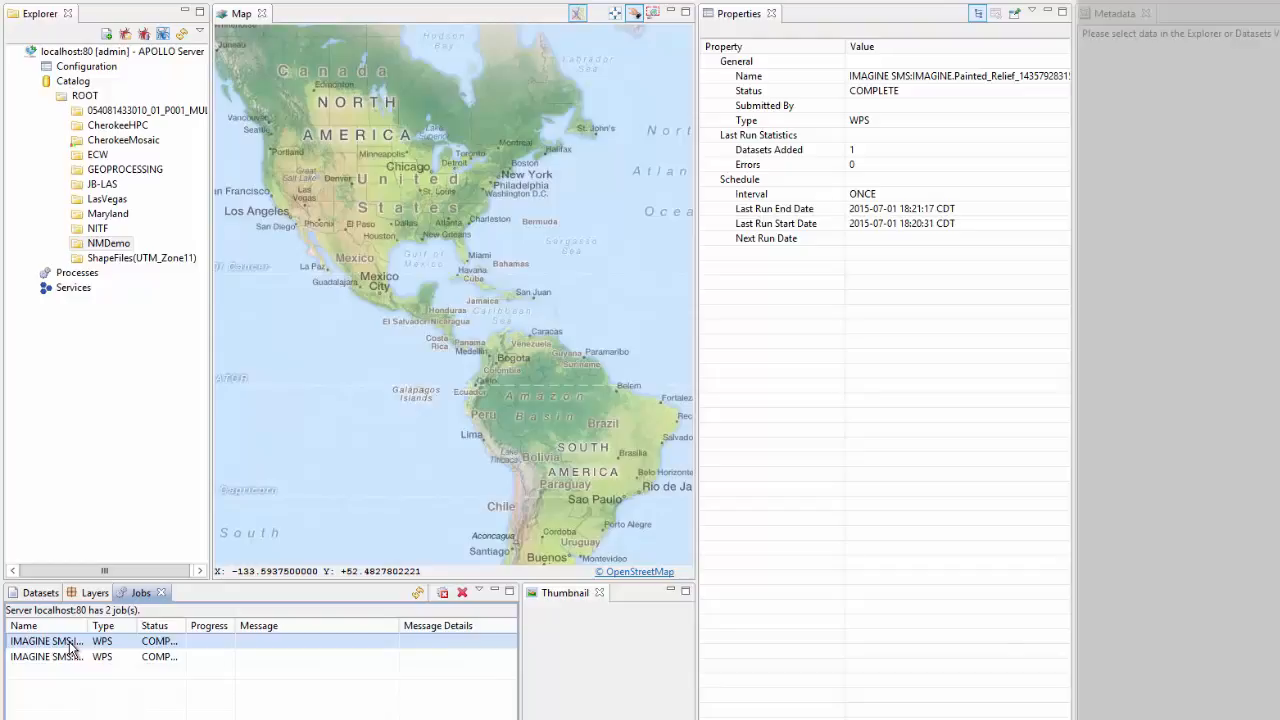
pyautogui.moveTo(92, 648)
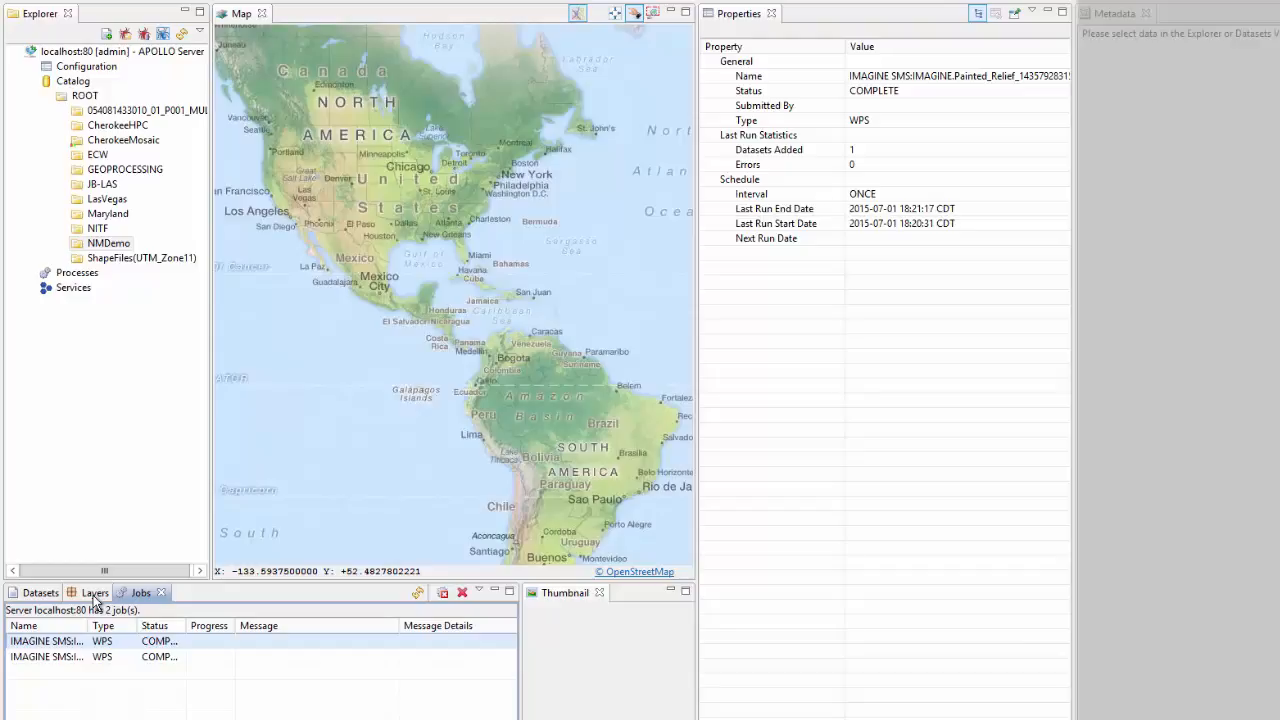
pyautogui.click(40, 592)
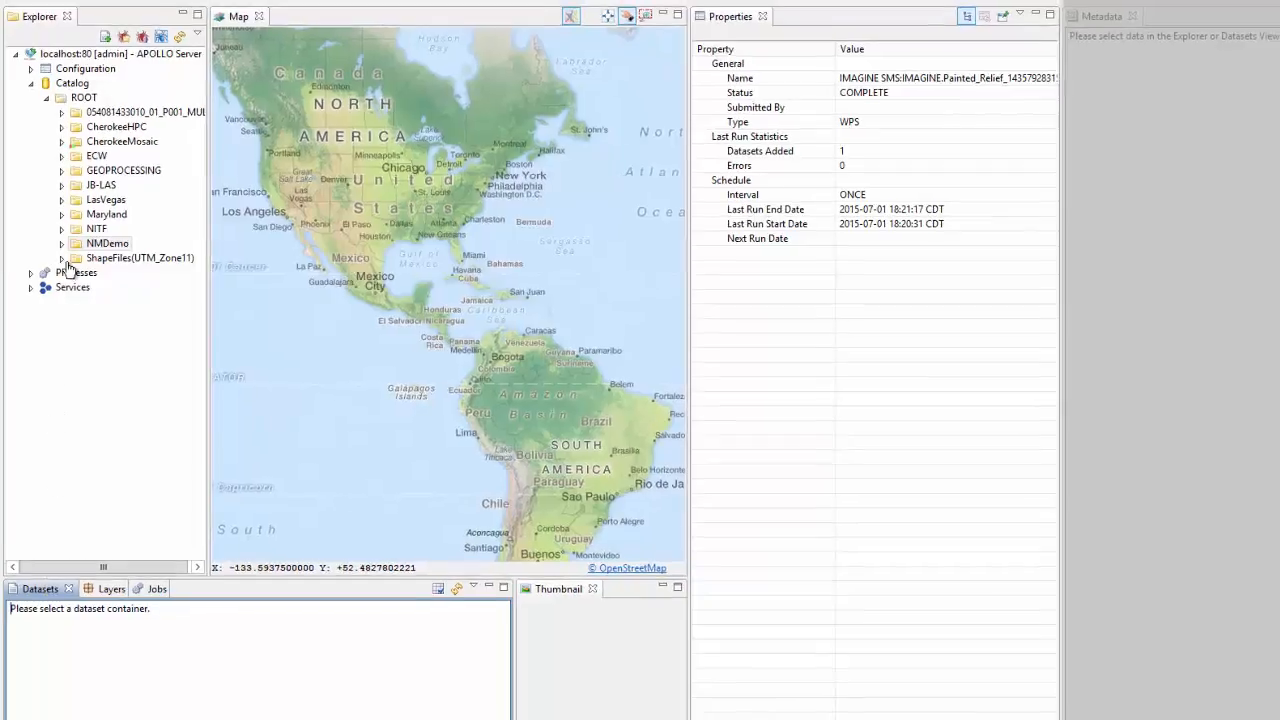
# - List NMDemo's datasets and show the thumbnail of image m_3610454_ne_13_1_20140616
pyautogui.click(108, 244)
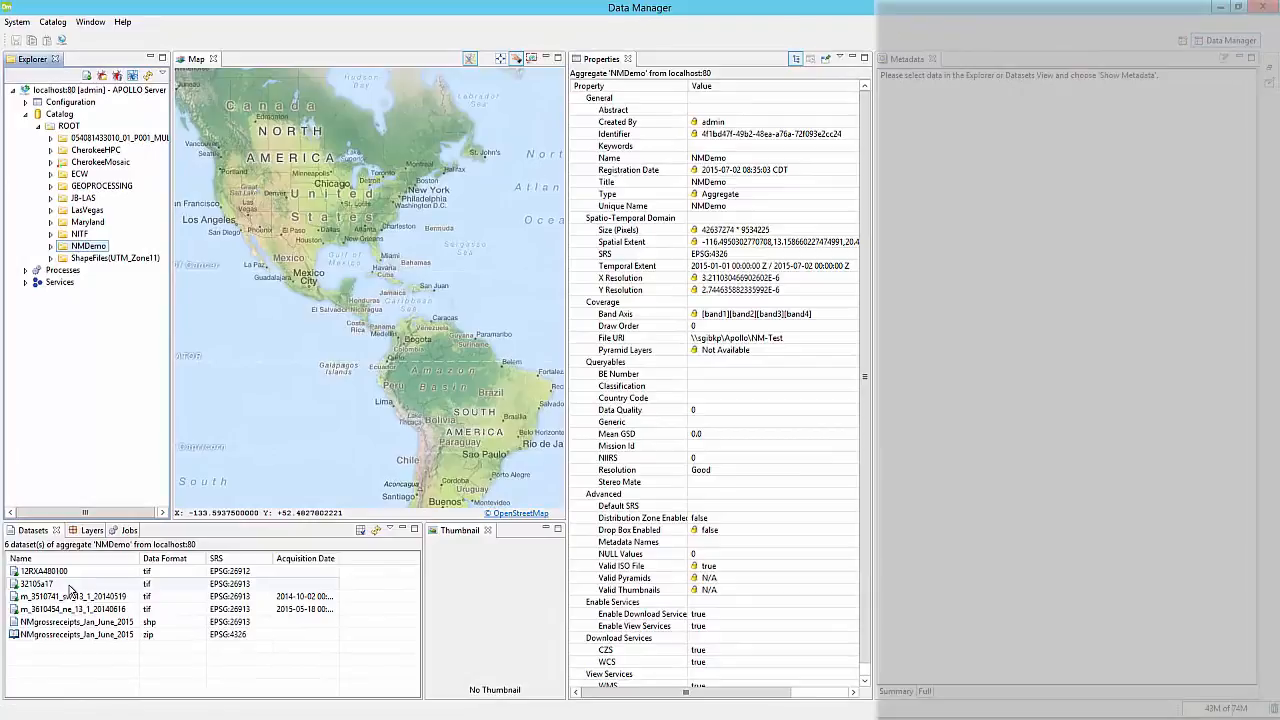
pyautogui.click(70, 608)
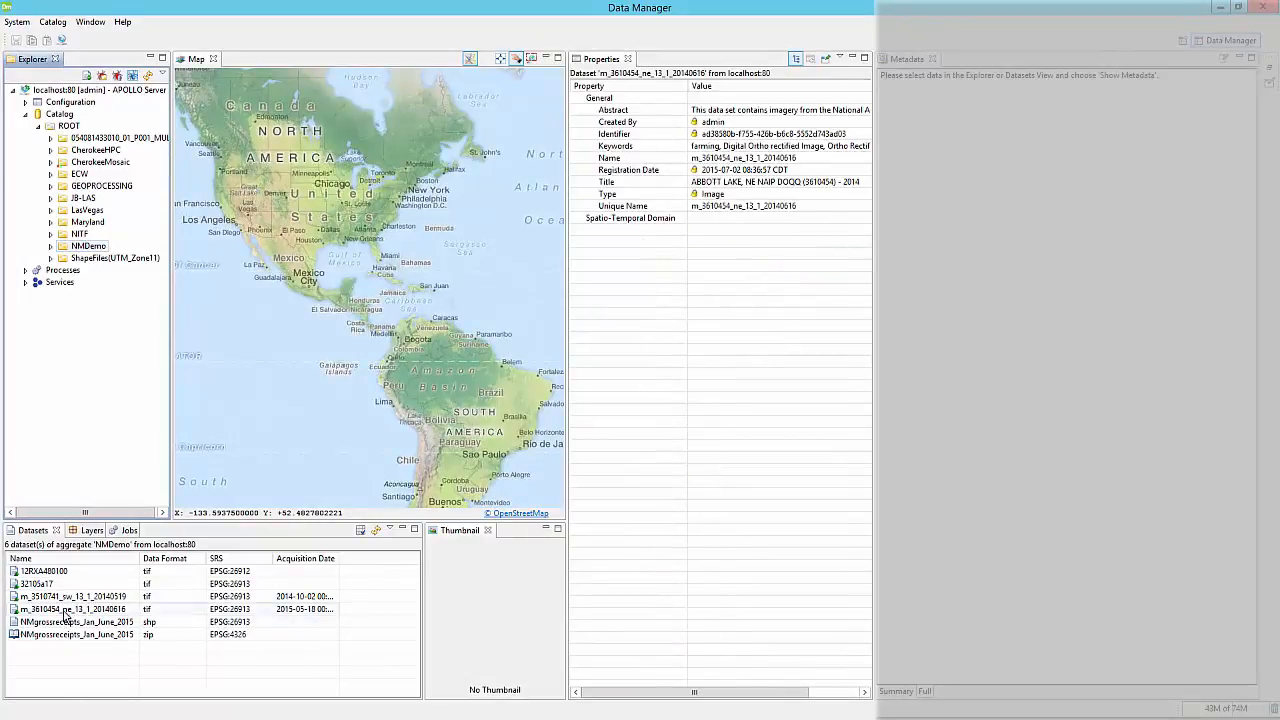
pyautogui.rightClick(70, 608)
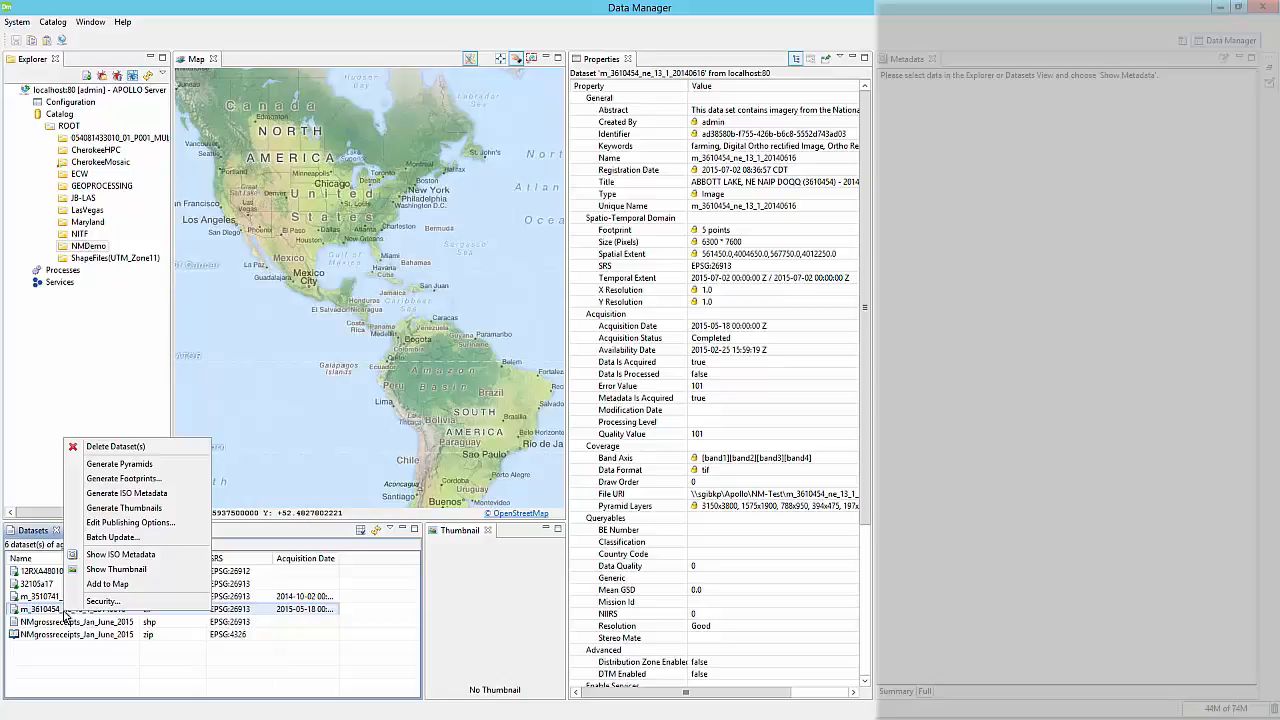
pyautogui.moveTo(108, 584)
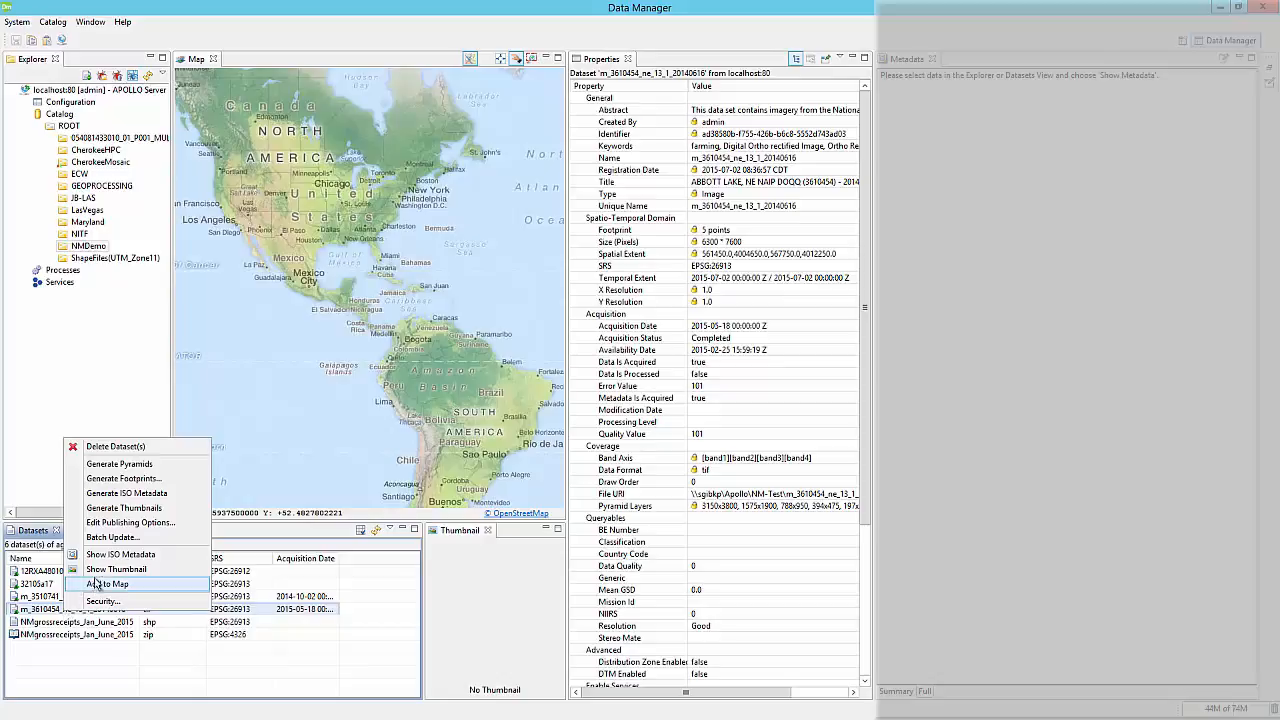
pyautogui.click(116, 568)
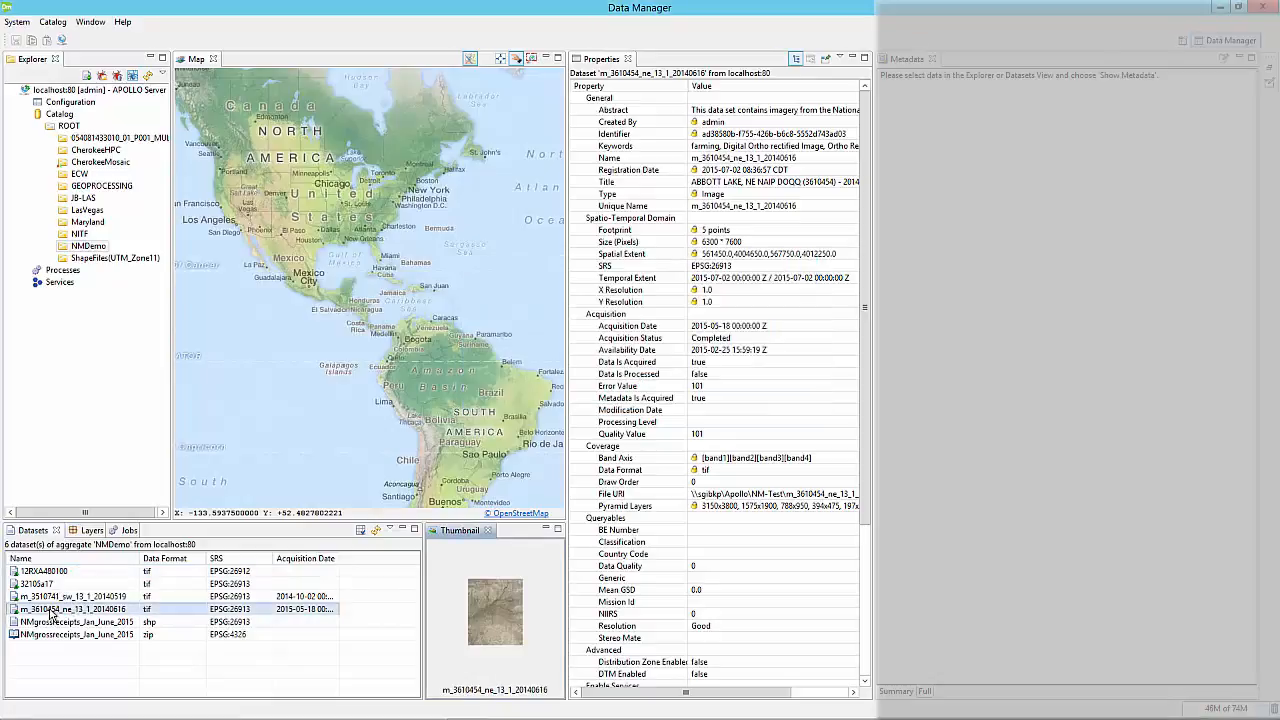
# - Add the m_3610454 orthoimage to the map
pyautogui.rightClick(70, 608)
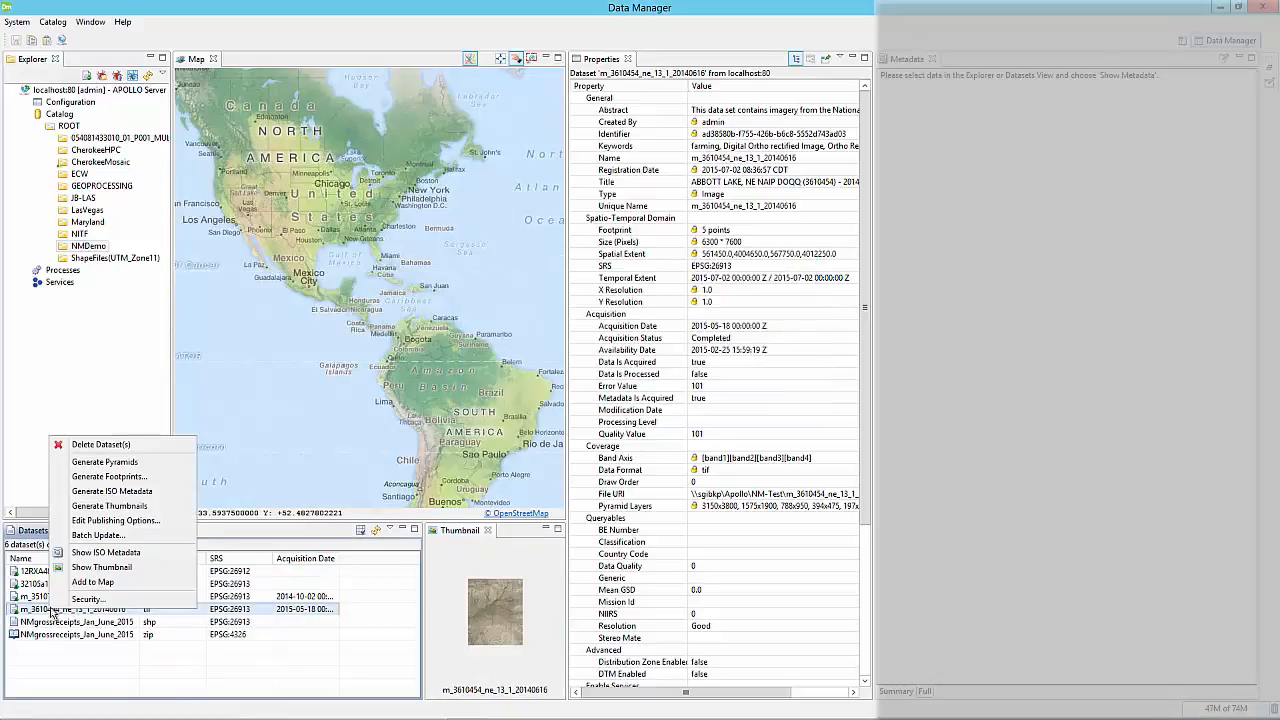
pyautogui.click(92, 580)
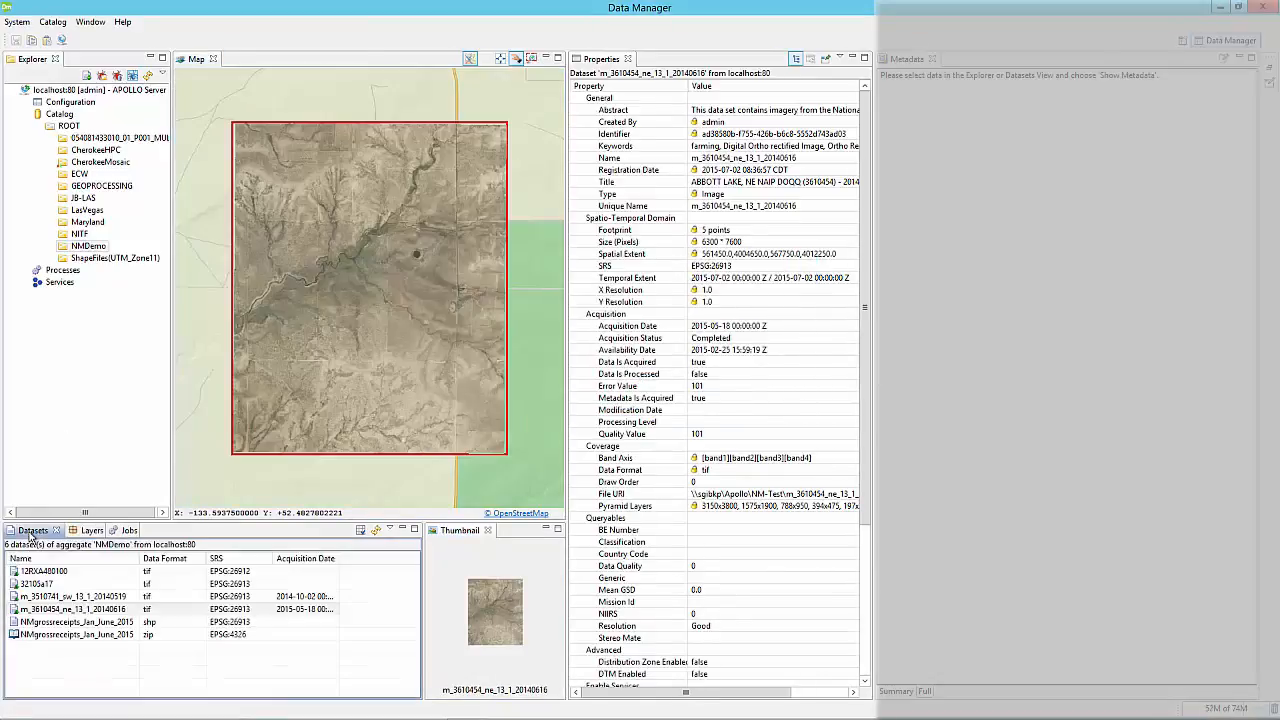
# - Display the ISO metadata report for the m_3610454_ne_13_1_20140616 image
pyautogui.rightClick(76, 608)
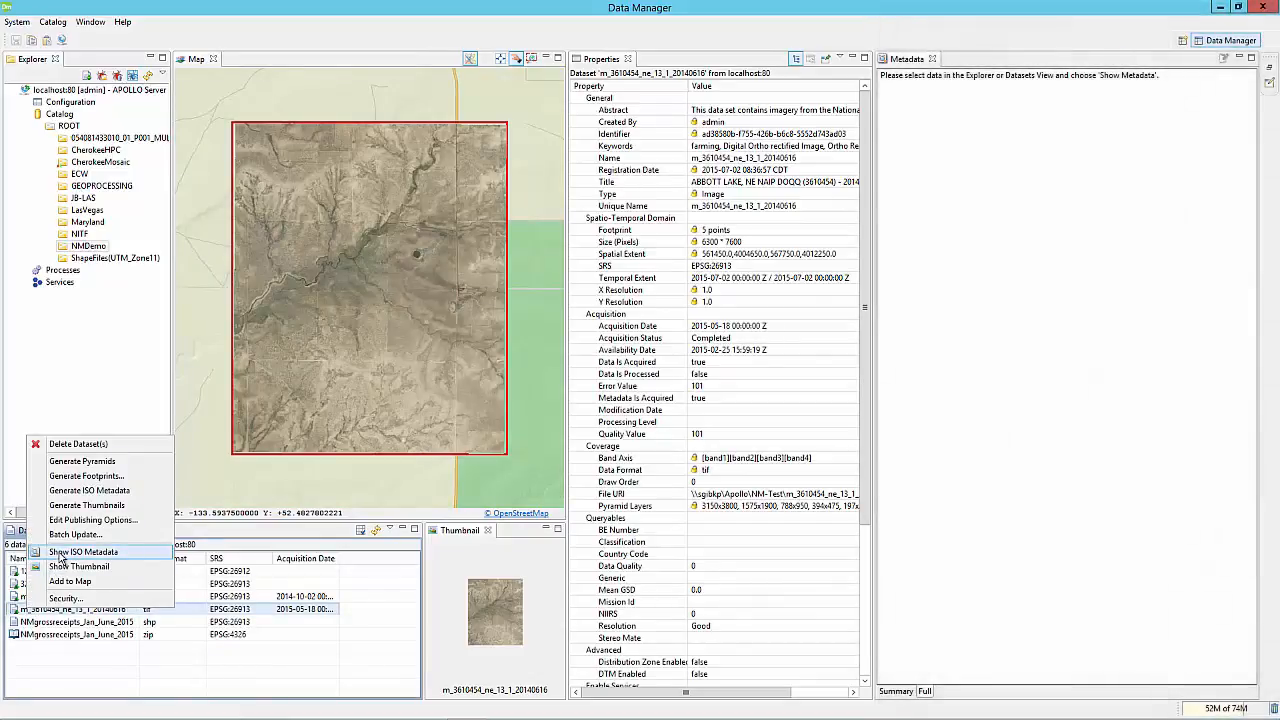
pyautogui.click(84, 552)
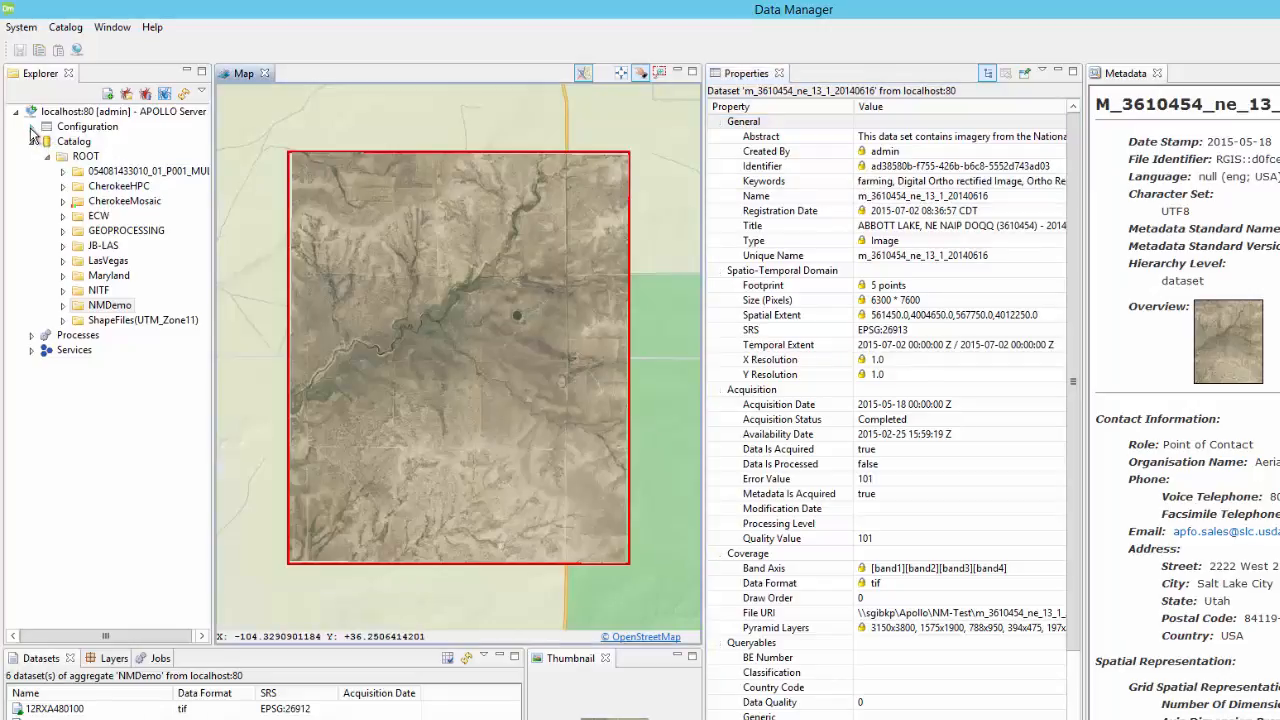
# - Inspect the training user under Configuration, then show NMDemo's aggregate properties again
pyautogui.click(46, 126)
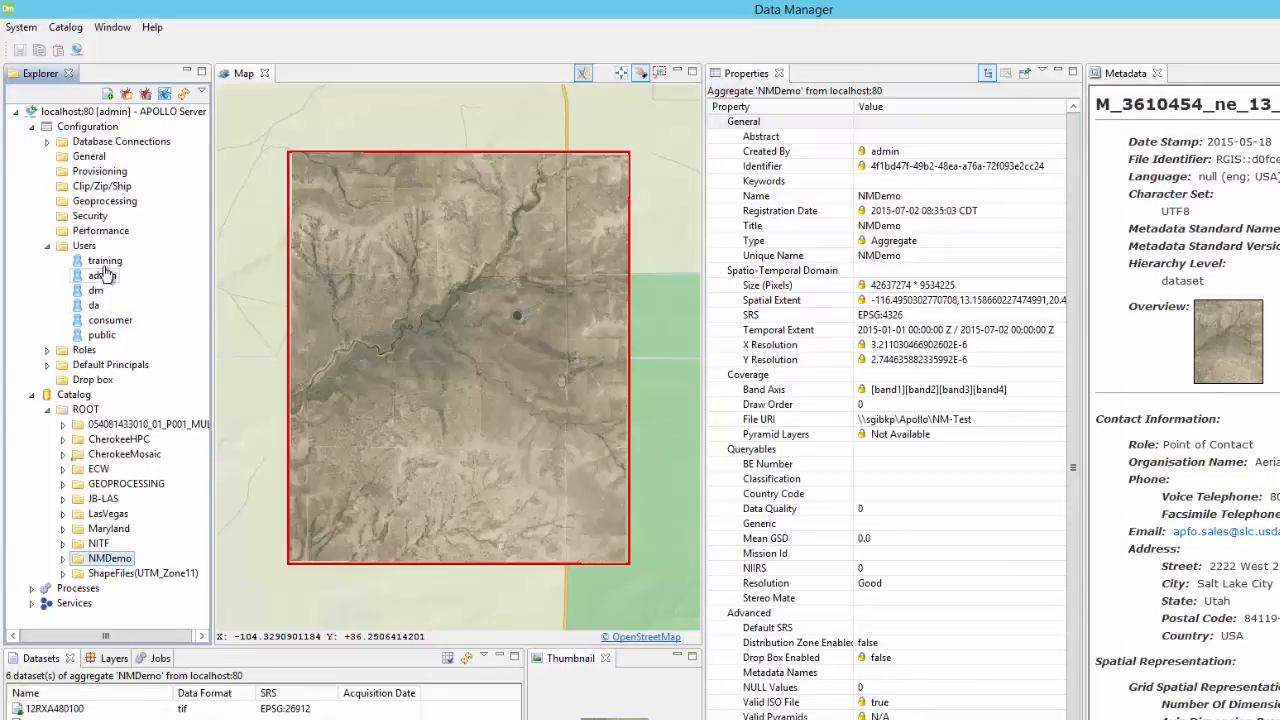
pyautogui.click(104, 260)
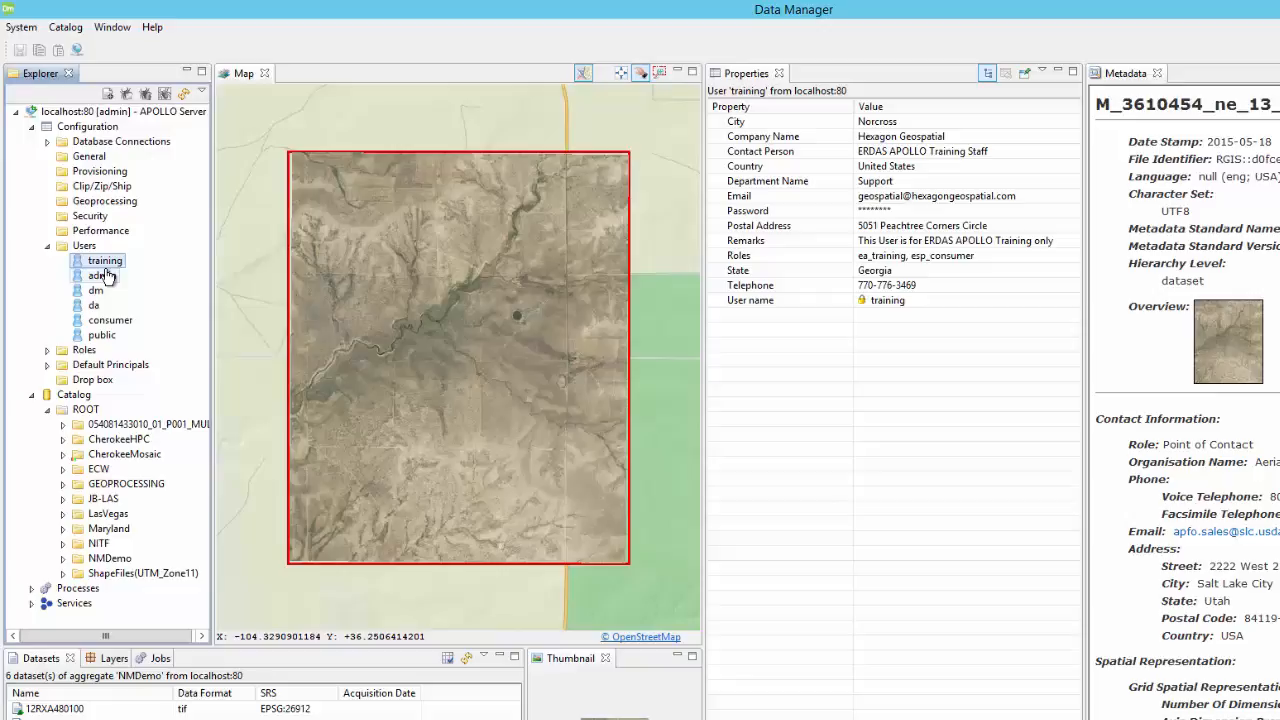
pyautogui.moveTo(92, 320)
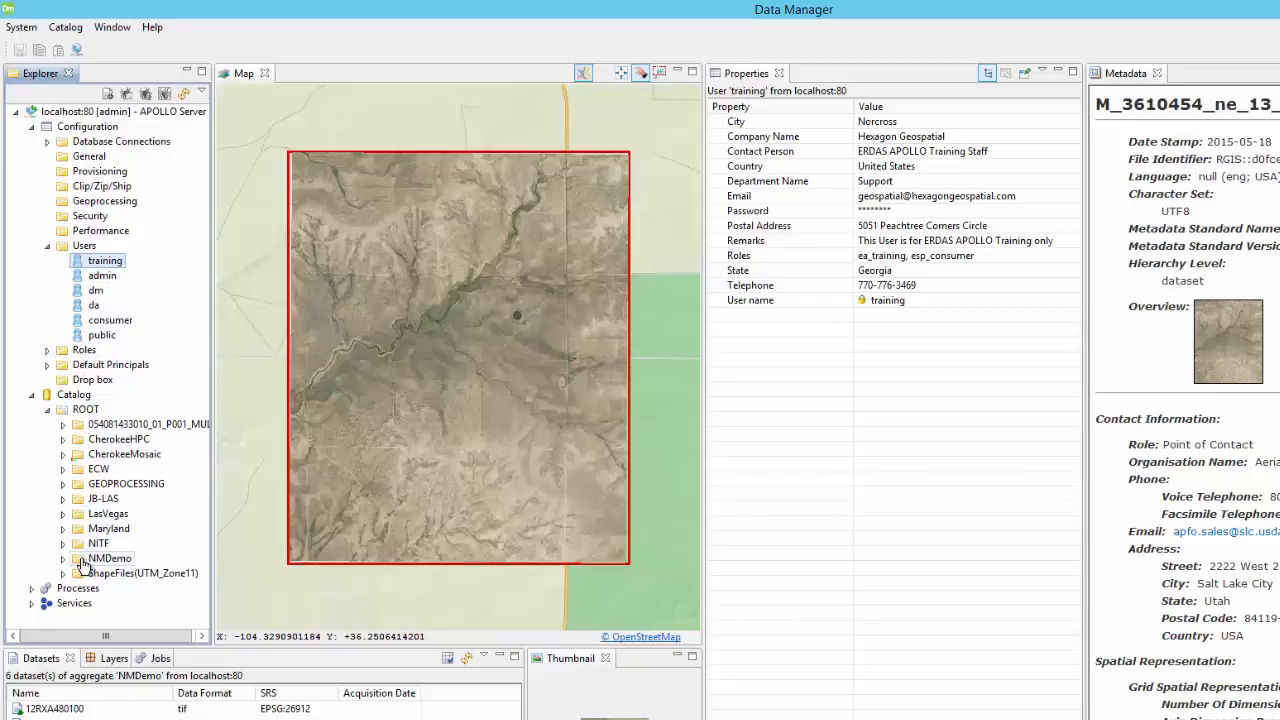
pyautogui.click(110, 558)
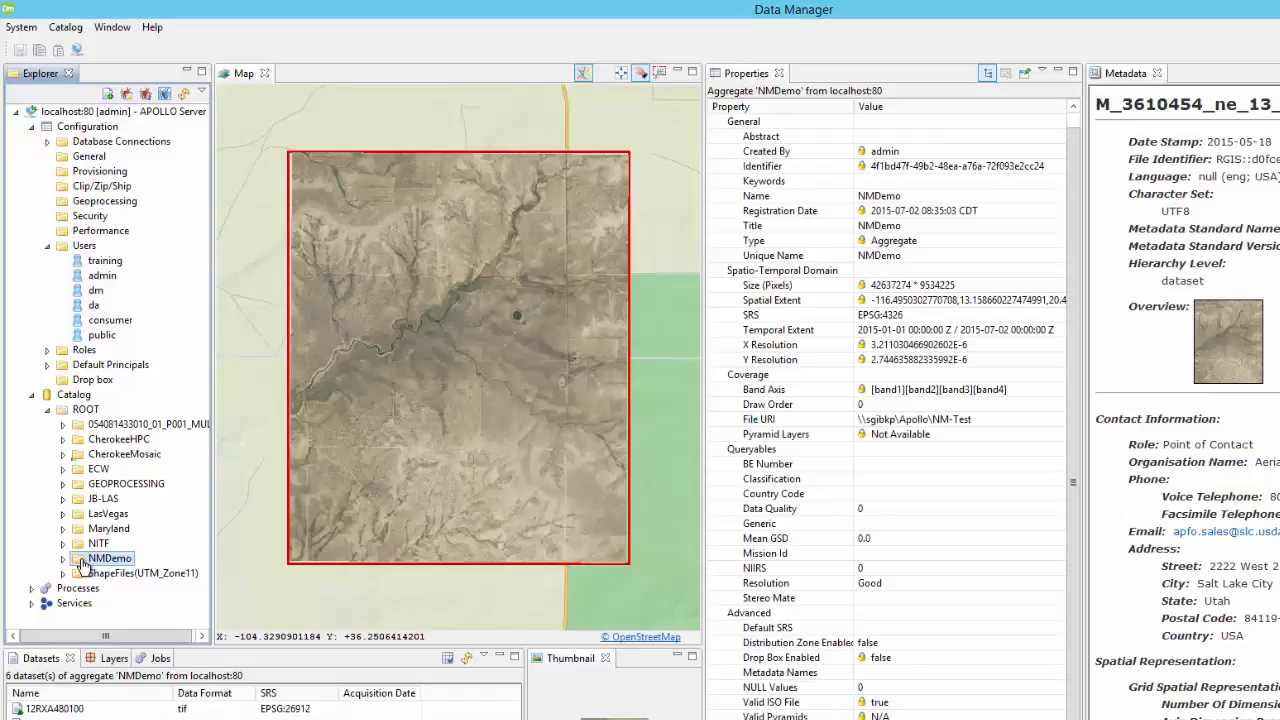
pyautogui.moveTo(90, 564)
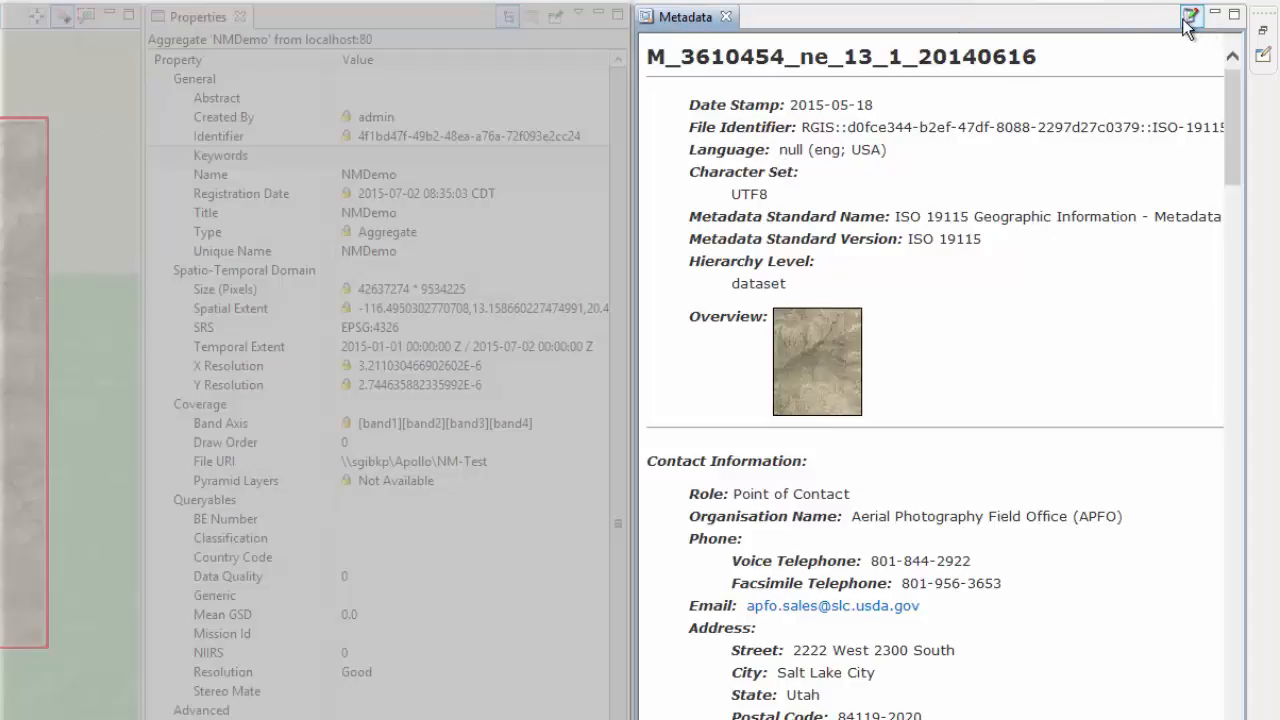
# - Open the image's ISO metadata for editing and widen the section list to show full names
pyautogui.click(1192, 16)
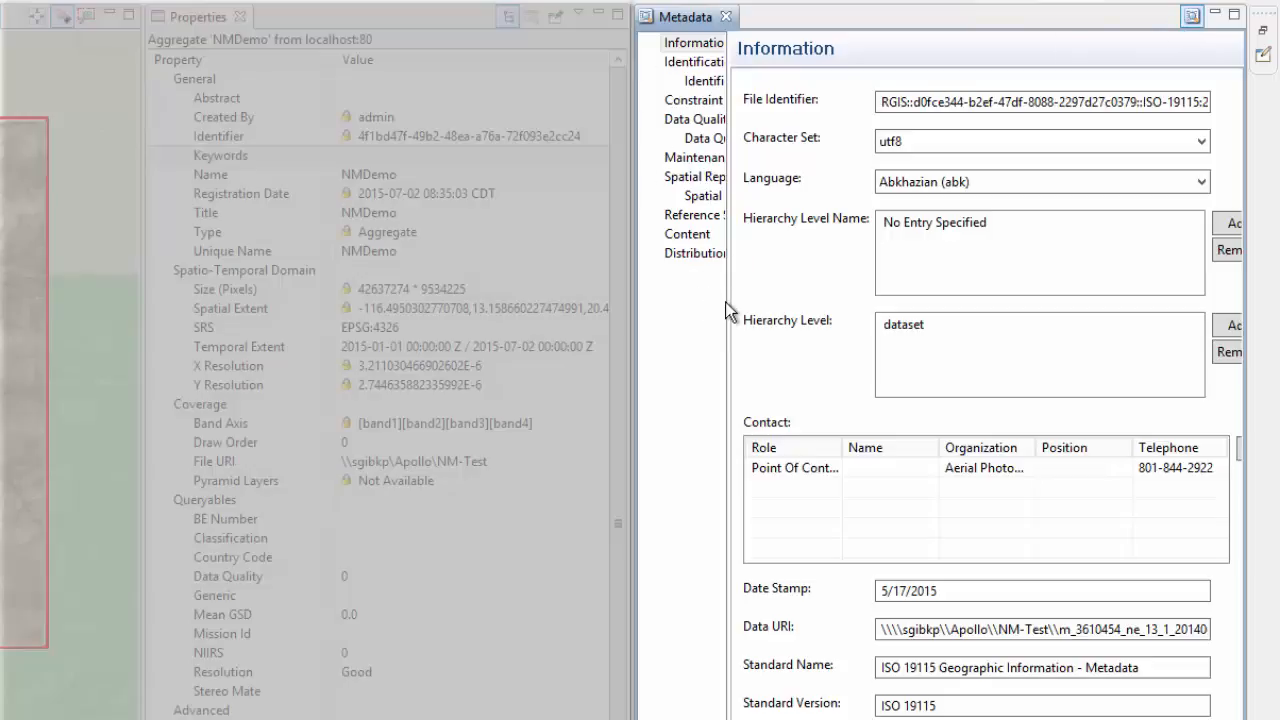
pyautogui.moveTo(730, 310); pyautogui.dragTo(820, 310)
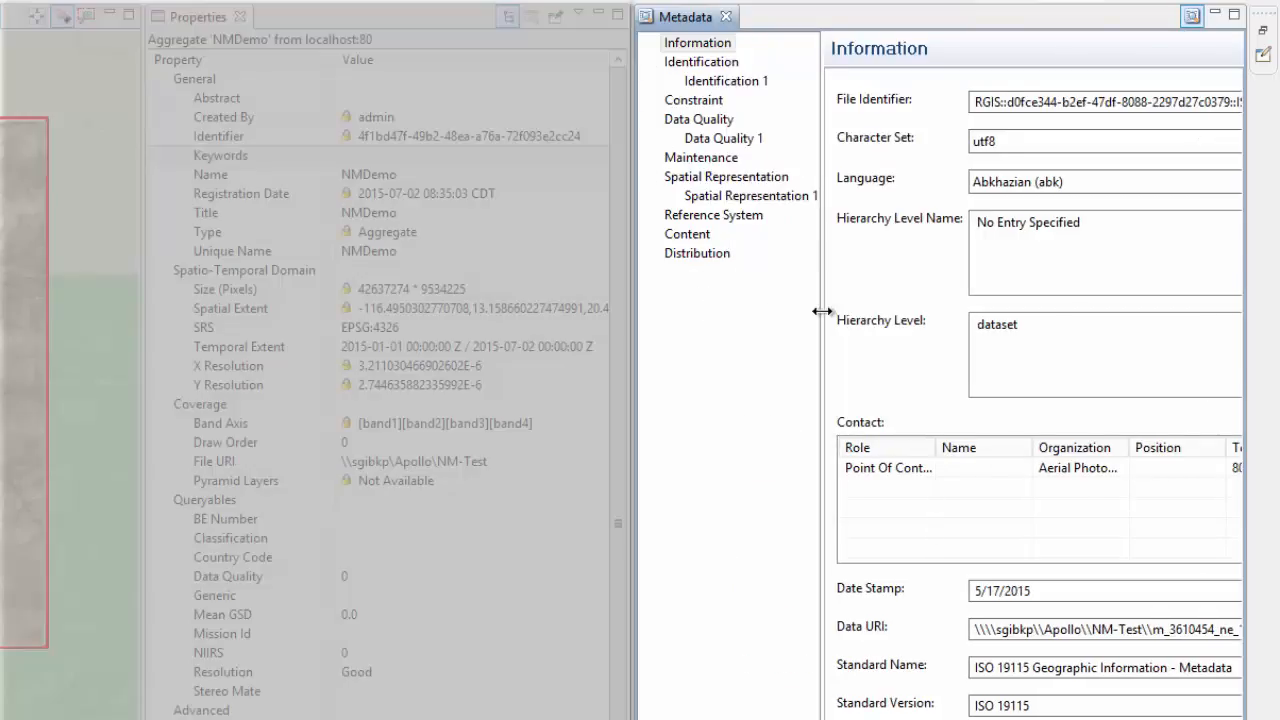